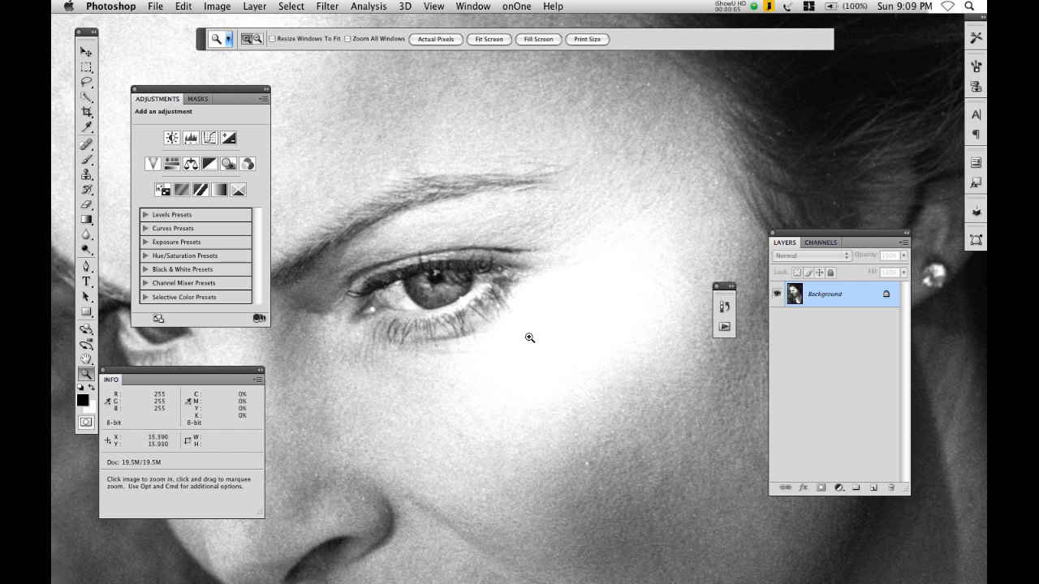
{"action": "mouse_move", "coordinate": [401, 429]}
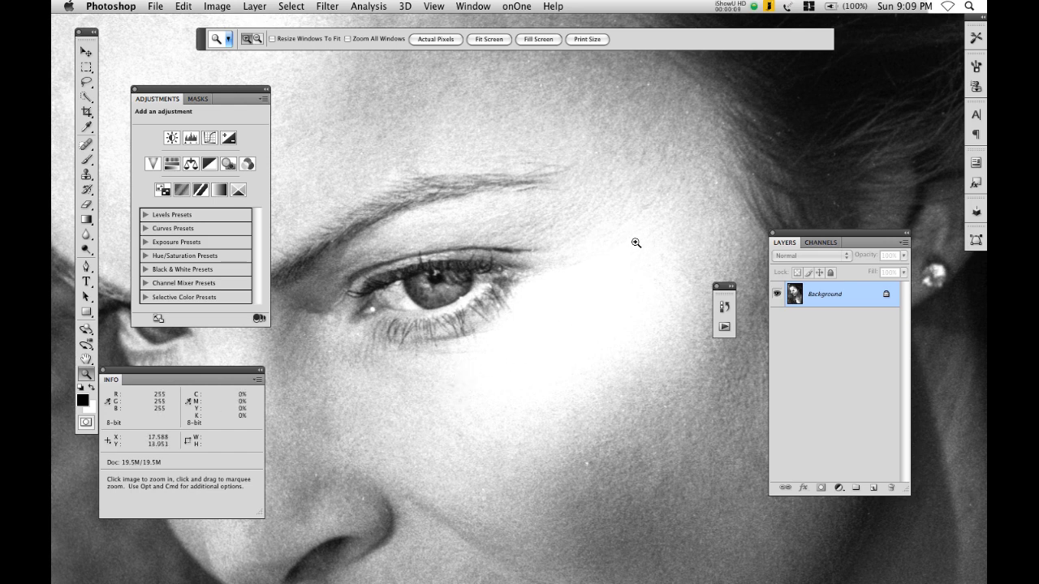
{"action": "mouse_move", "coordinate": [588, 312]}
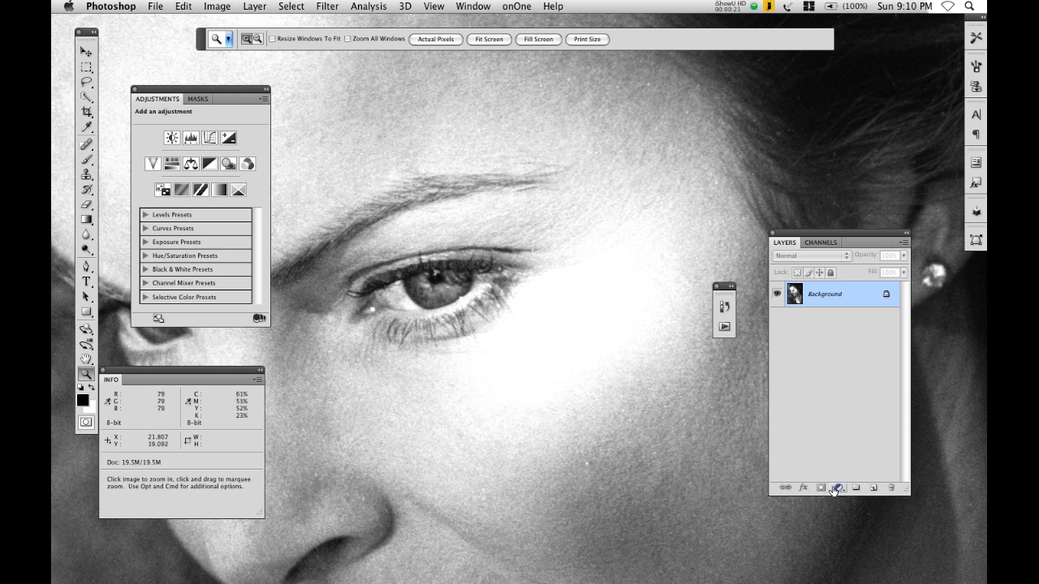
{"action": "mouse_move", "coordinate": [838, 487]}
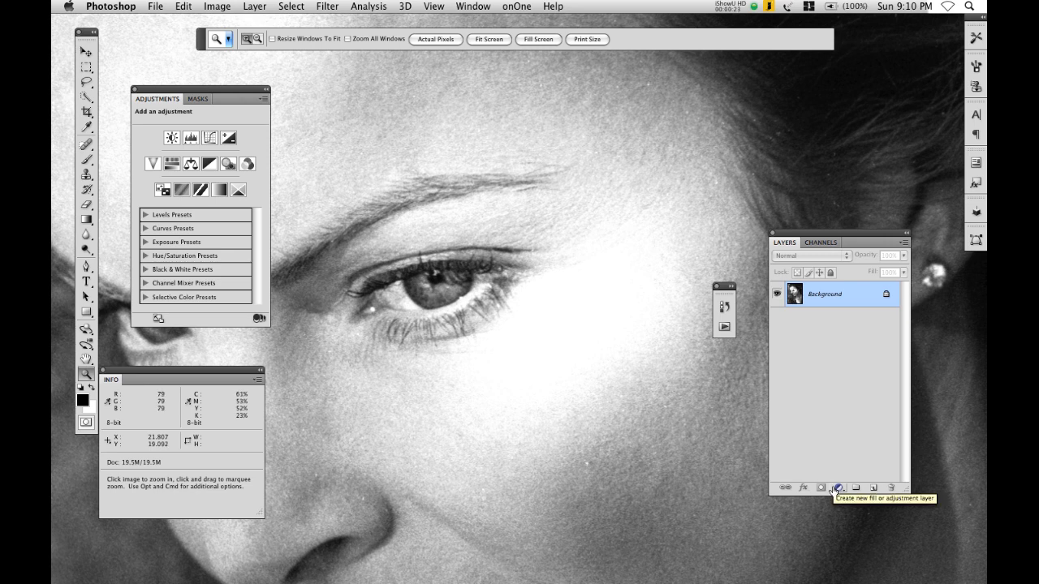
Add a Curves adjustment layer above the Background portrait layer
{"action": "left_click", "coordinate": [838, 487]}
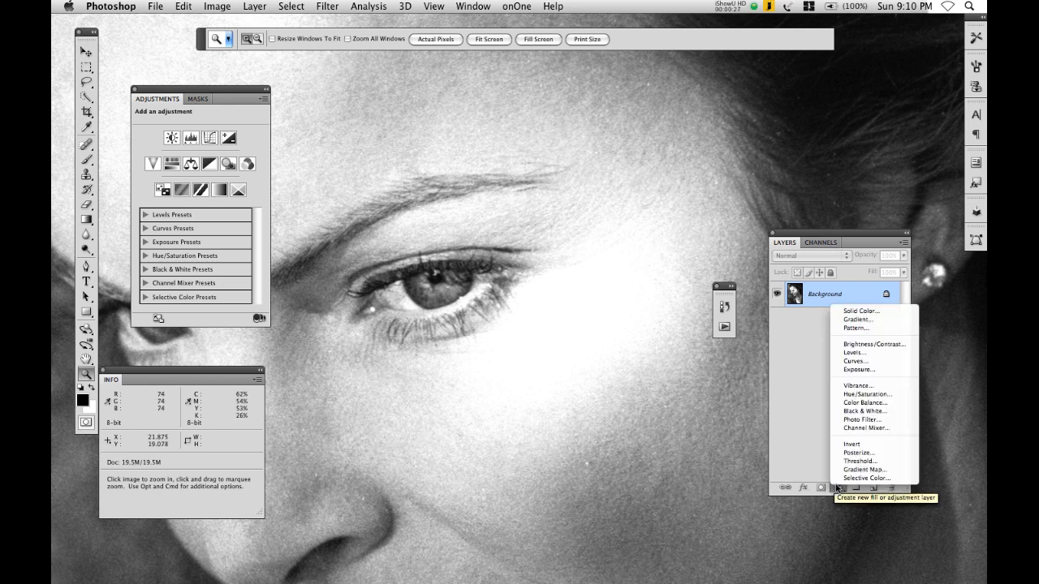
{"action": "left_click", "coordinate": [854, 360]}
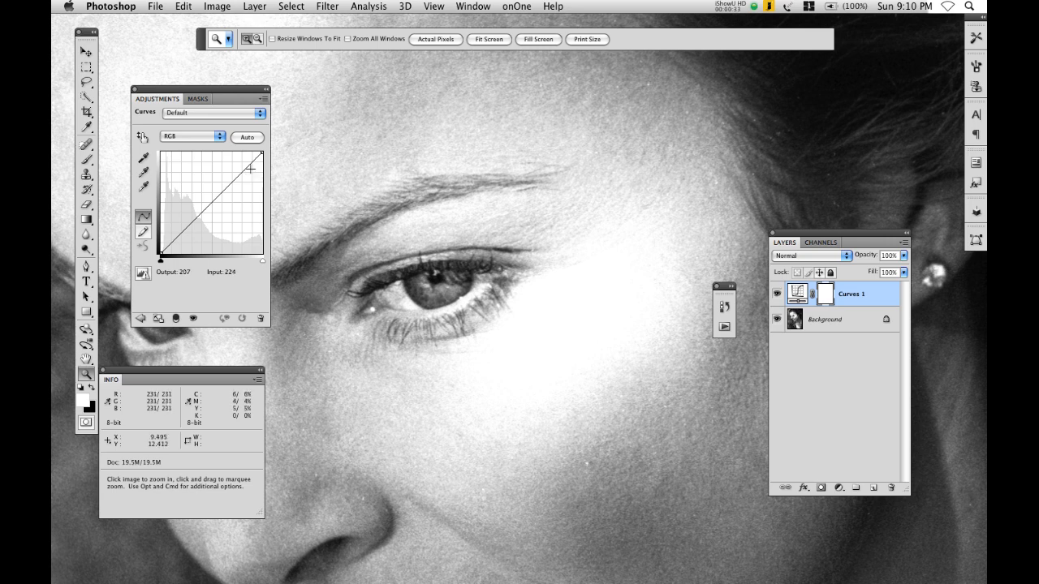
{"action": "left_click_drag", "start_coordinate": [252, 167], "coordinate": [258, 154]}
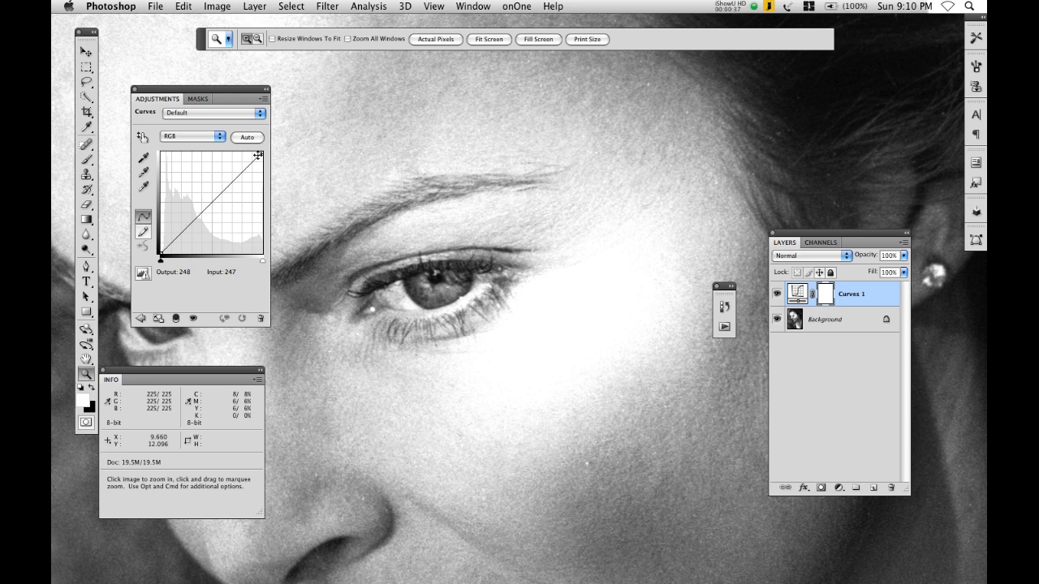
{"action": "mouse_move", "coordinate": [690, 211]}
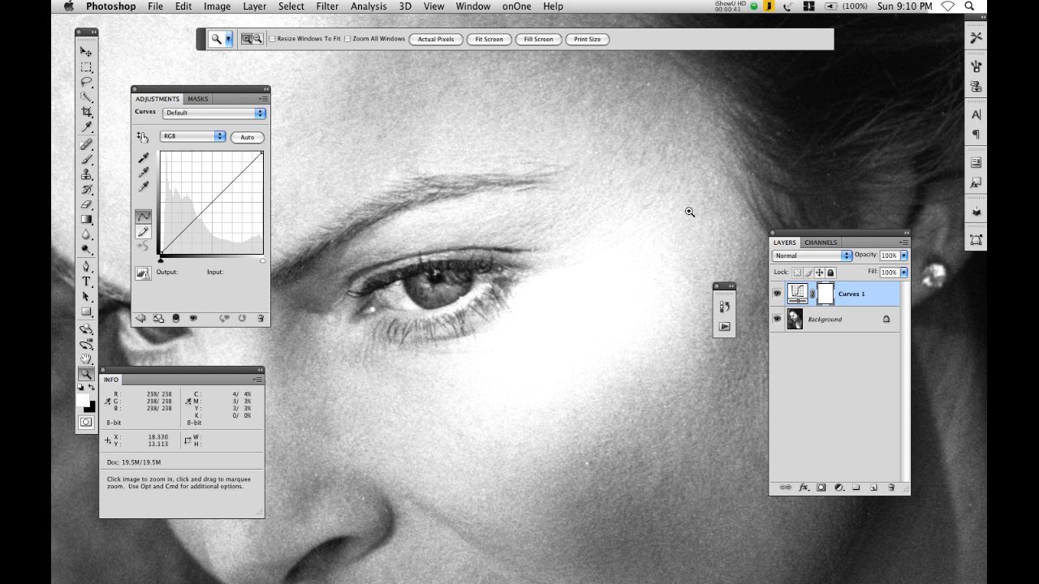
Blend Curves 1 in Multiply, lower the white point and bow the midtones upward
{"action": "left_click", "coordinate": [808, 256]}
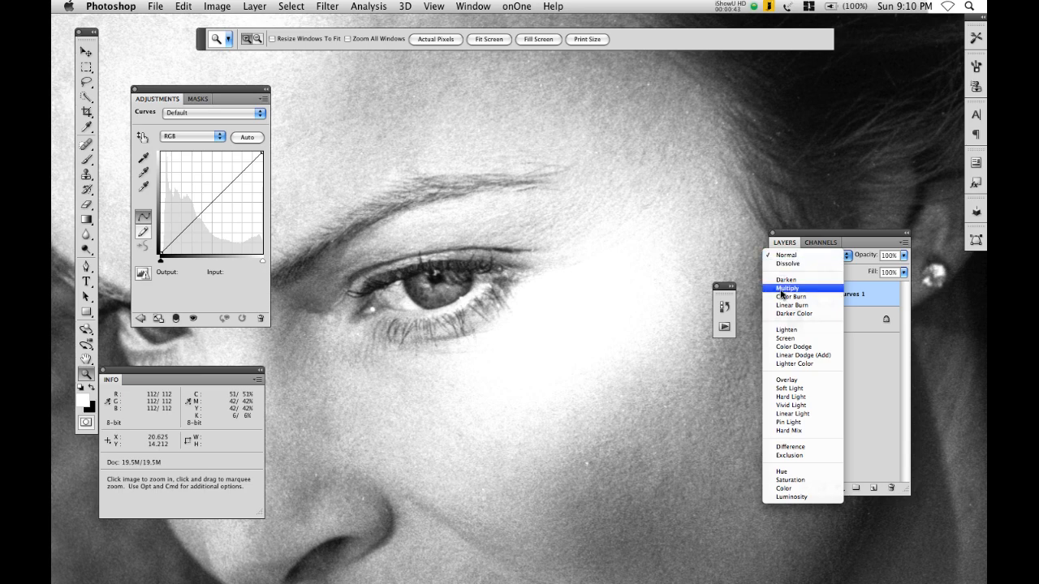
{"action": "left_click", "coordinate": [786, 289]}
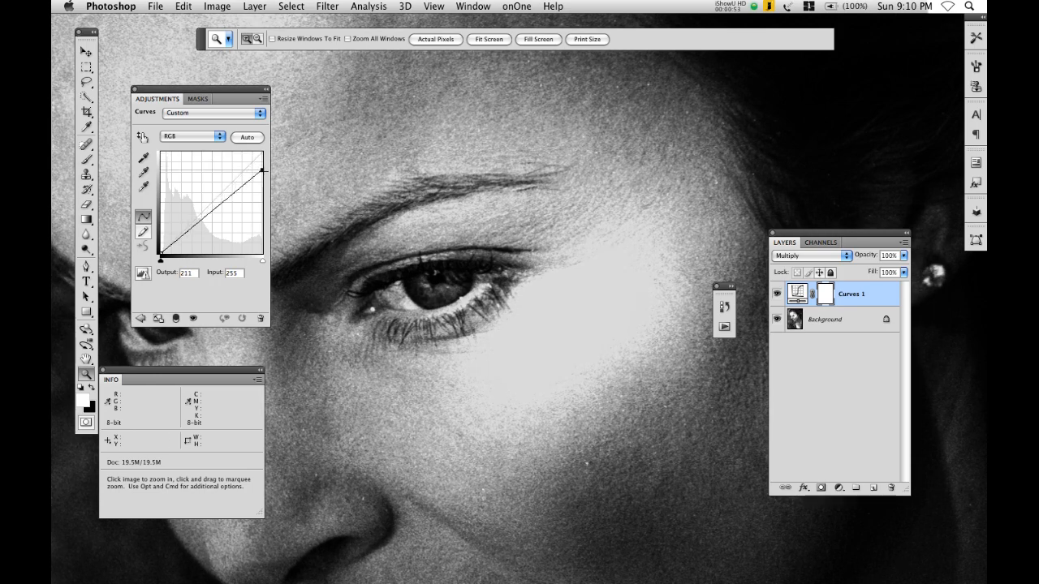
{"action": "left_click_drag", "start_coordinate": [263, 172], "coordinate": [263, 174]}
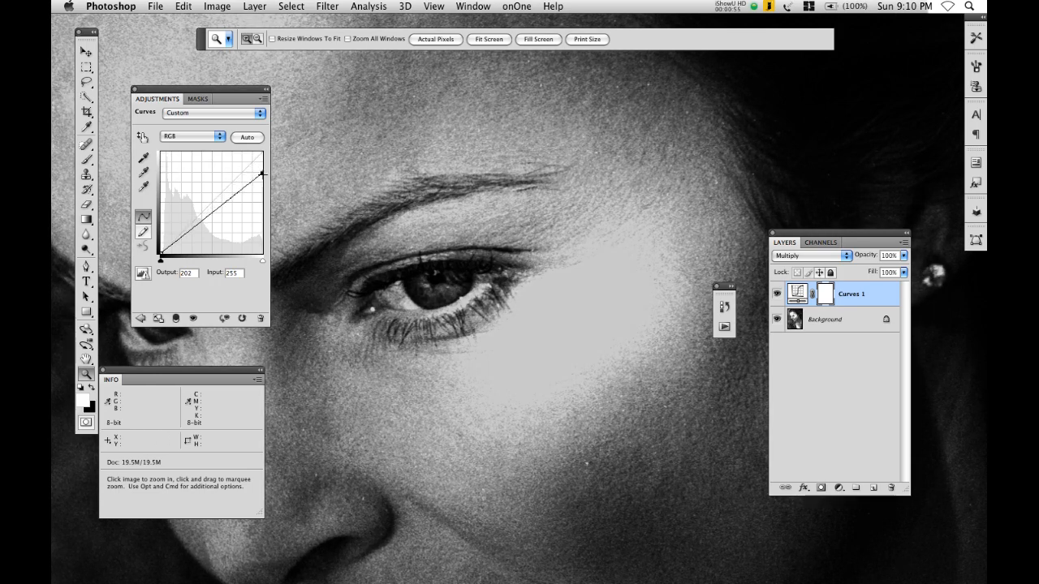
{"action": "mouse_move", "coordinate": [630, 292]}
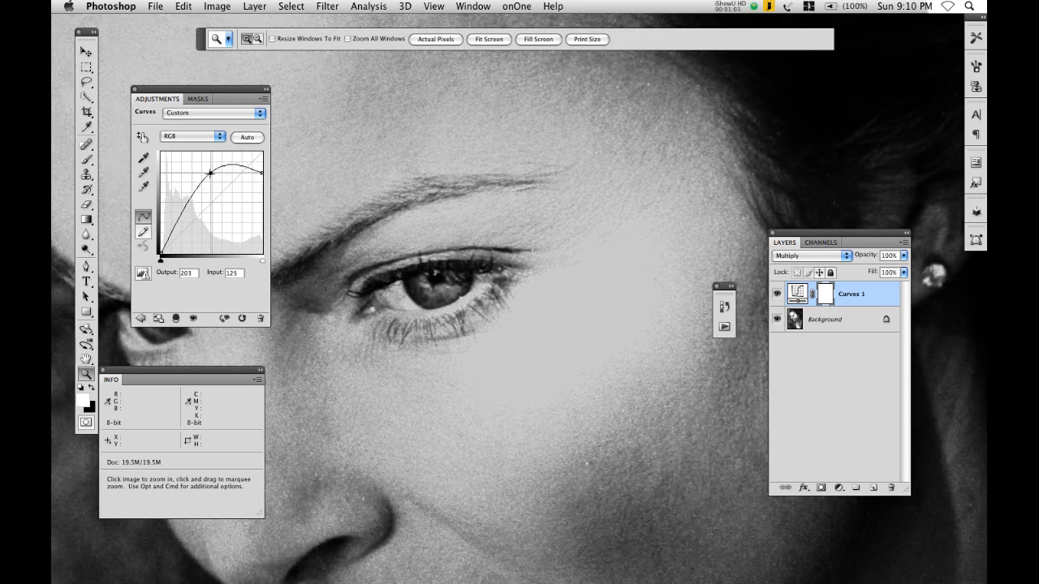
{"action": "left_click_drag", "start_coordinate": [209, 172], "coordinate": [212, 172]}
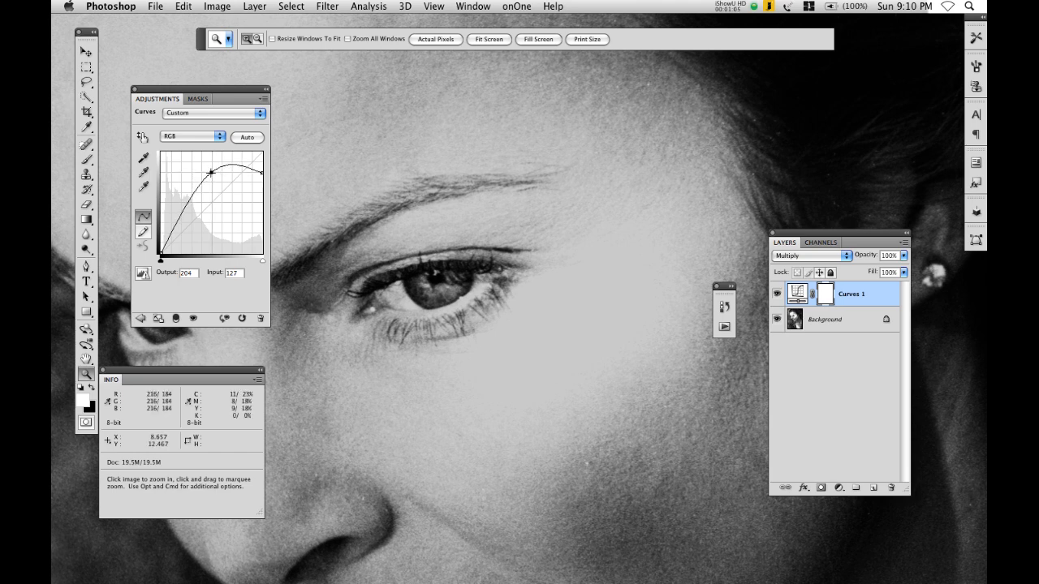
{"action": "mouse_move", "coordinate": [581, 370]}
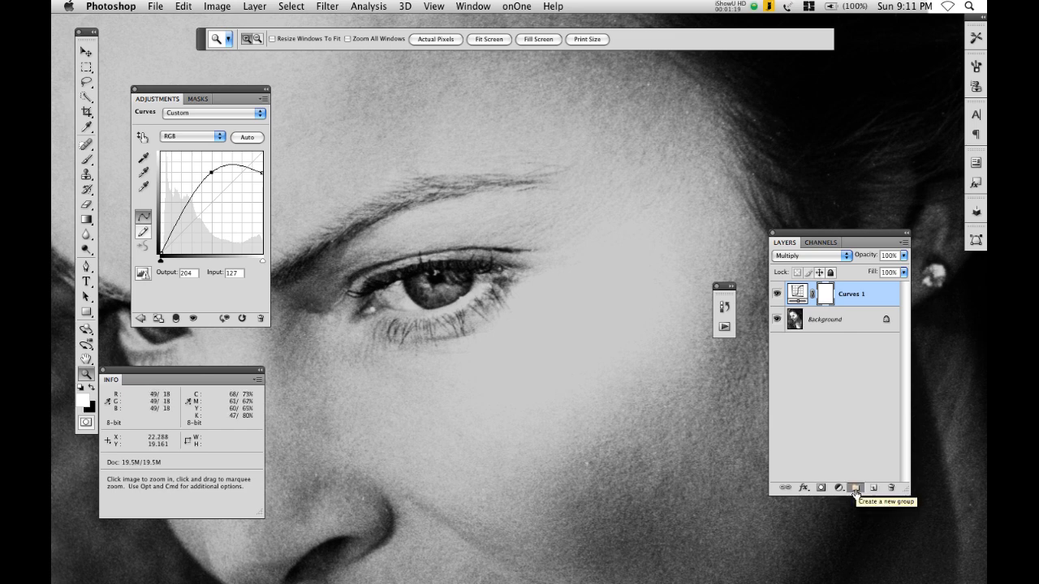
Group the Curves 1 layer and rename the group FIX_HIGHLIGHT
{"action": "left_click", "coordinate": [854, 487]}
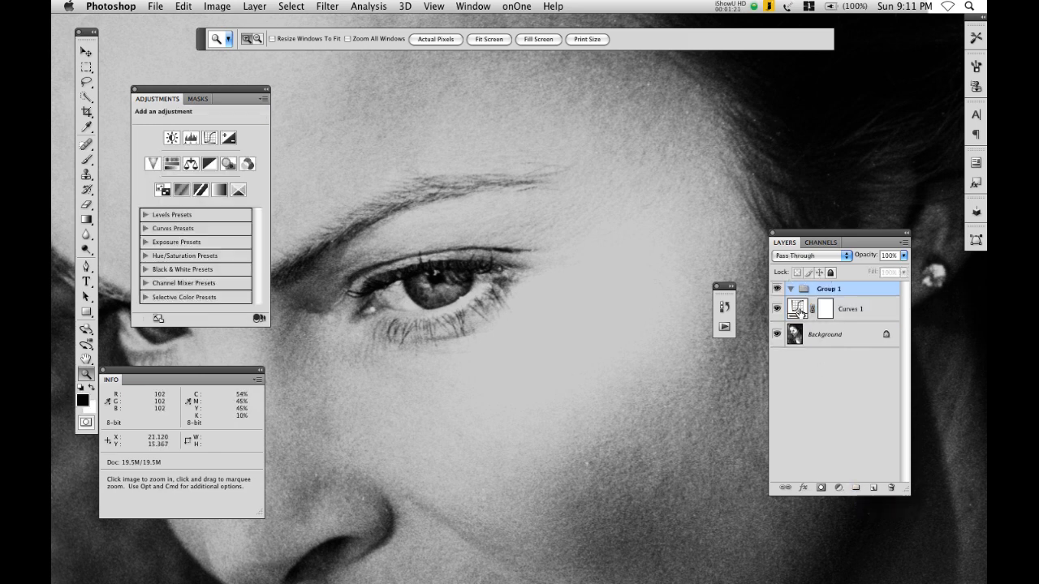
{"action": "left_click", "coordinate": [861, 308]}
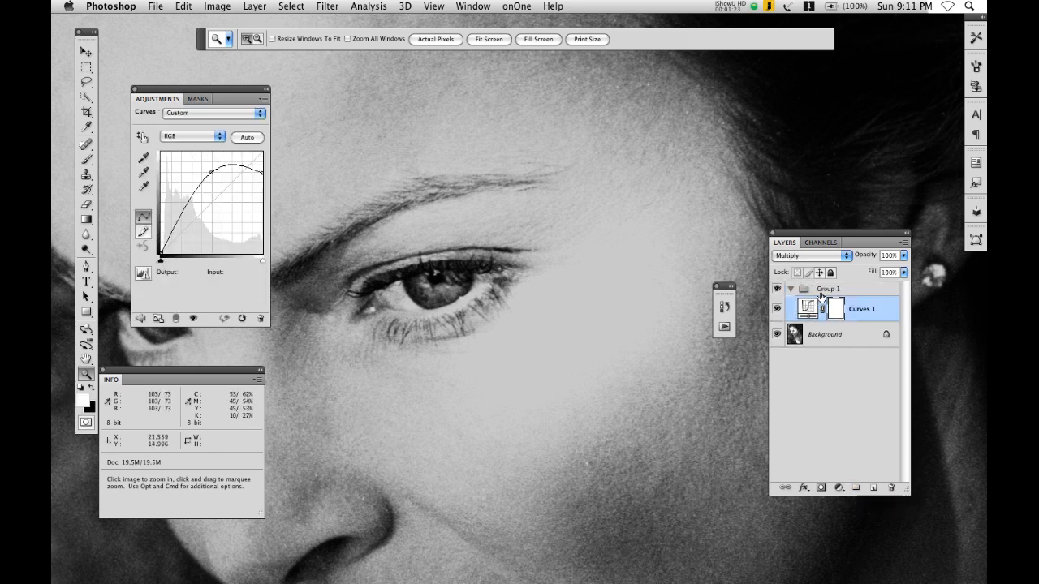
{"action": "double_click", "coordinate": [828, 289]}
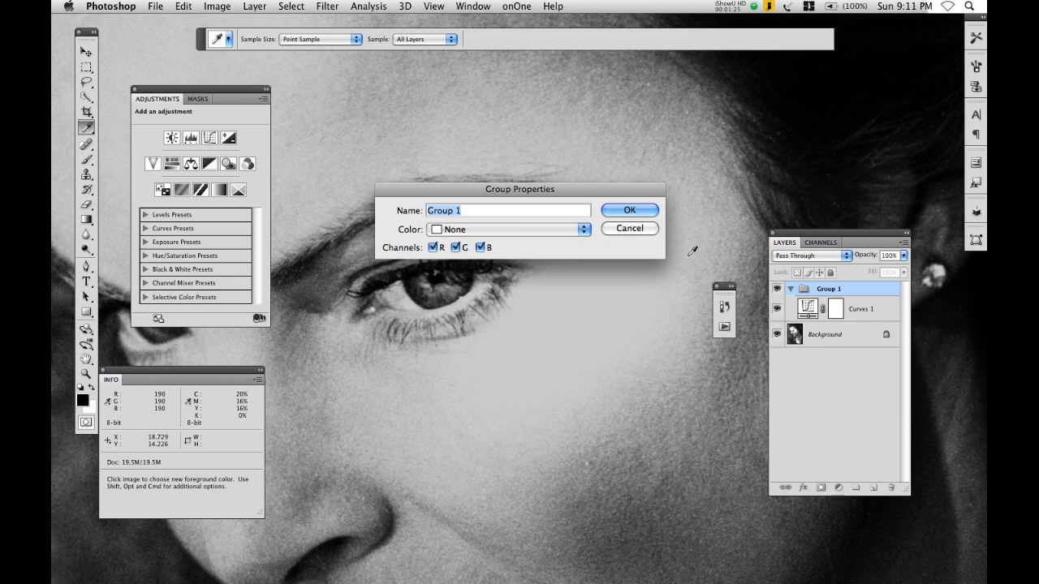
{"action": "type", "text": "FIX"}
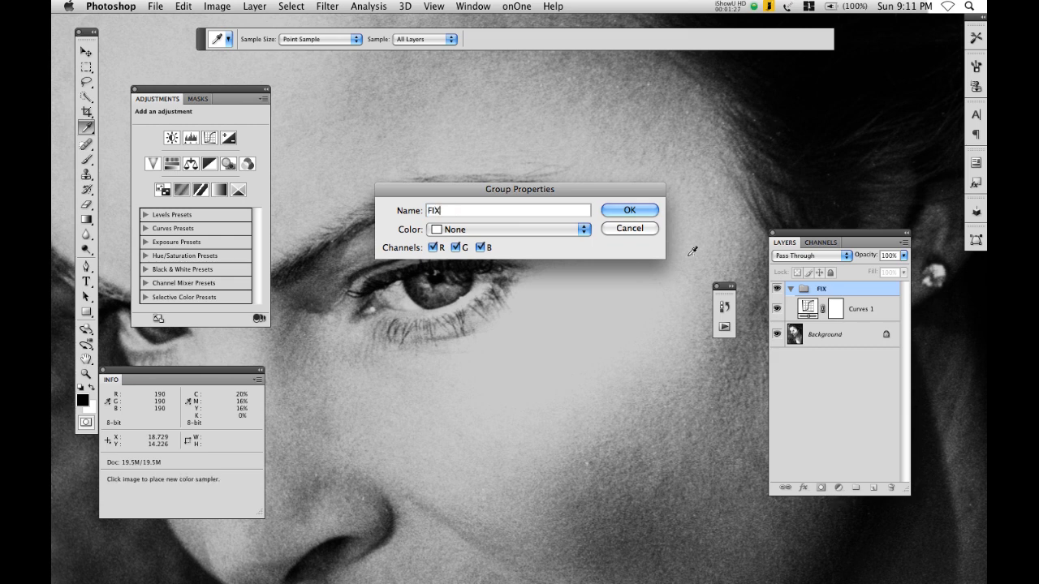
{"action": "type", "text": "_HIGHLIGHT"}
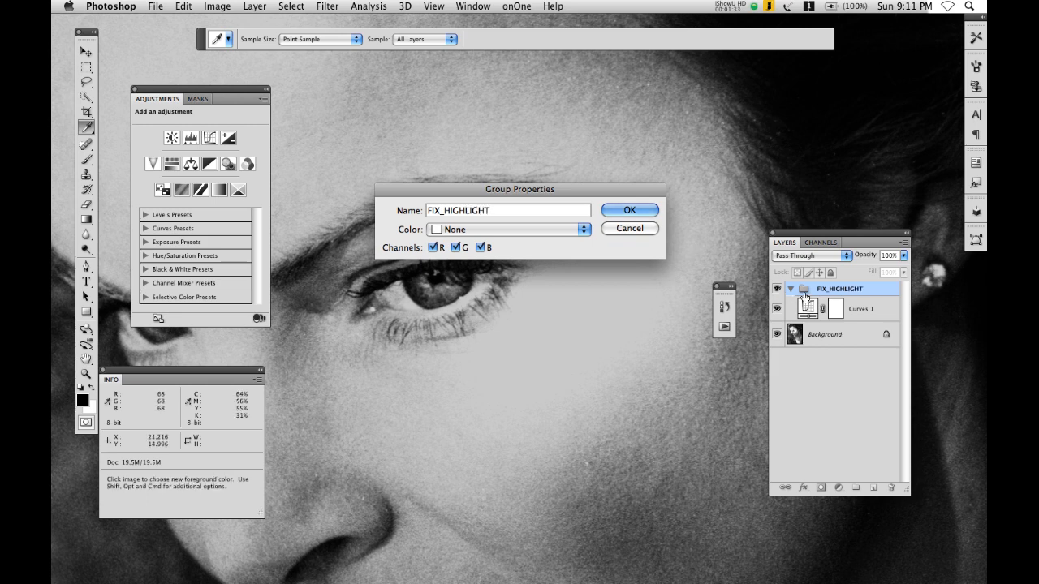
{"action": "left_click", "coordinate": [630, 209]}
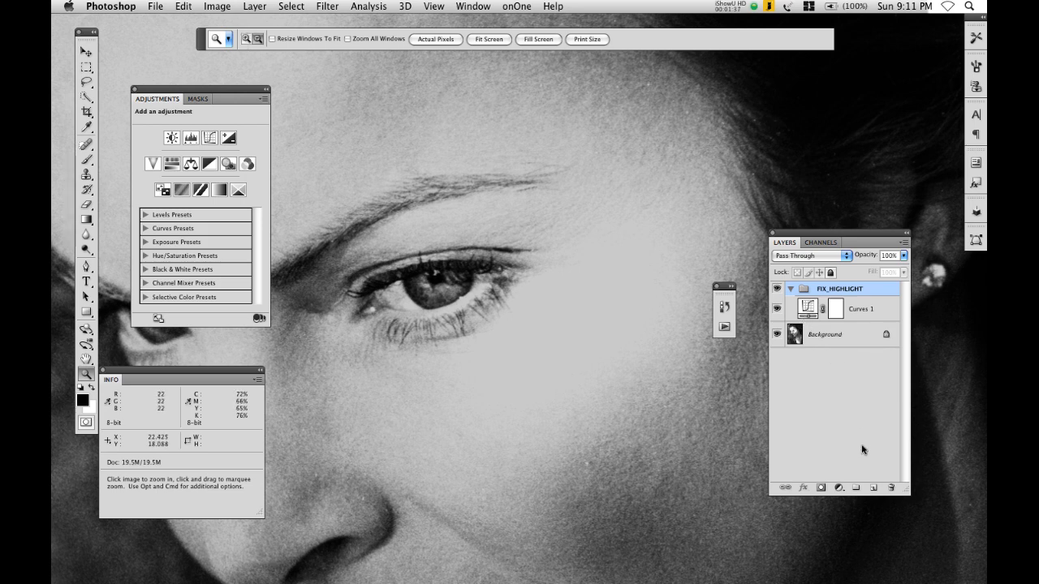
Create a Soft Light layer filled with 50% gray named SKIN_TEXTURE inside the group
{"action": "left_click", "coordinate": [874, 487]}
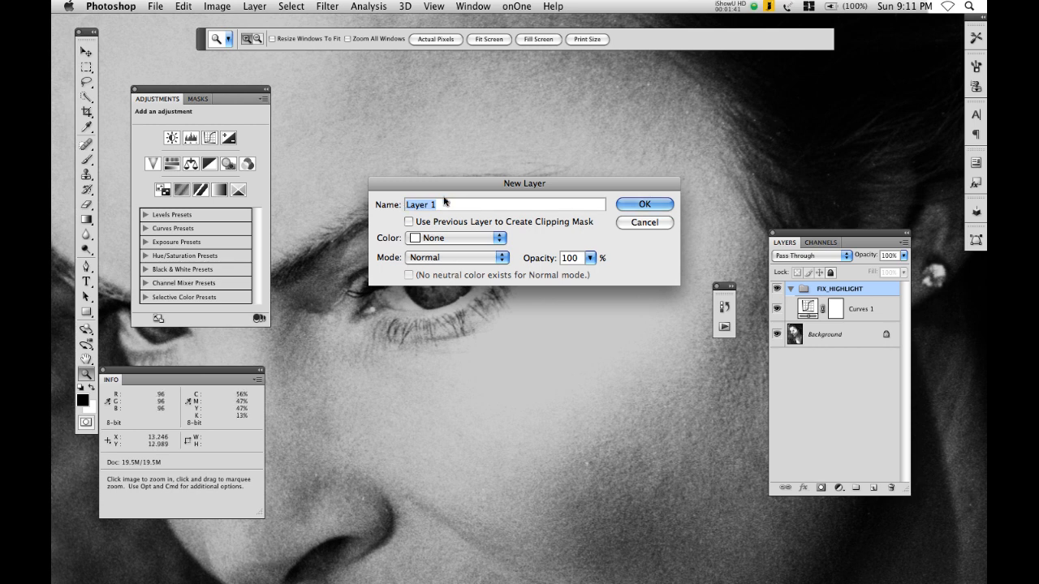
{"action": "left_click", "coordinate": [456, 256]}
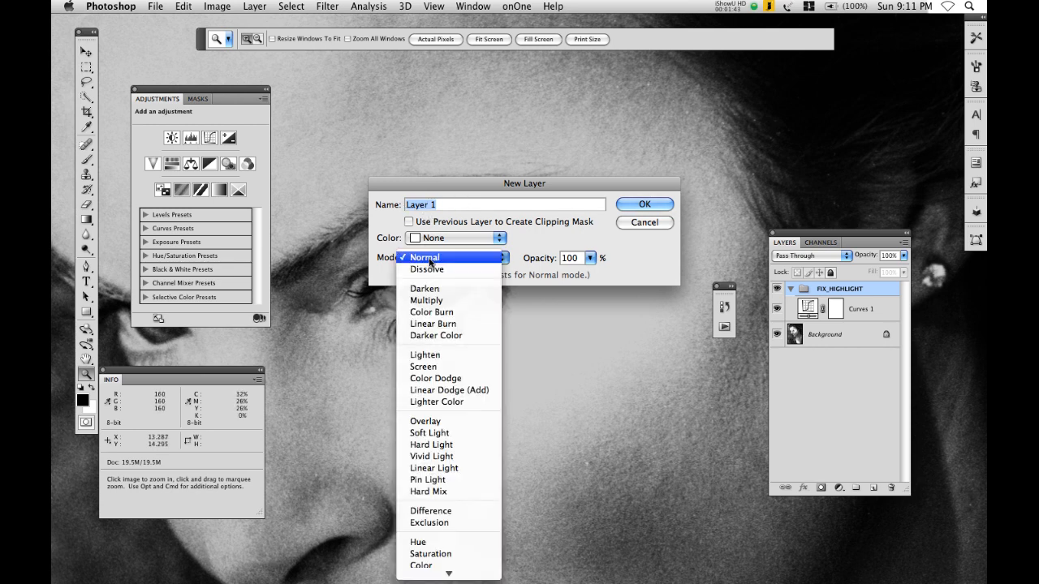
{"action": "mouse_move", "coordinate": [448, 389]}
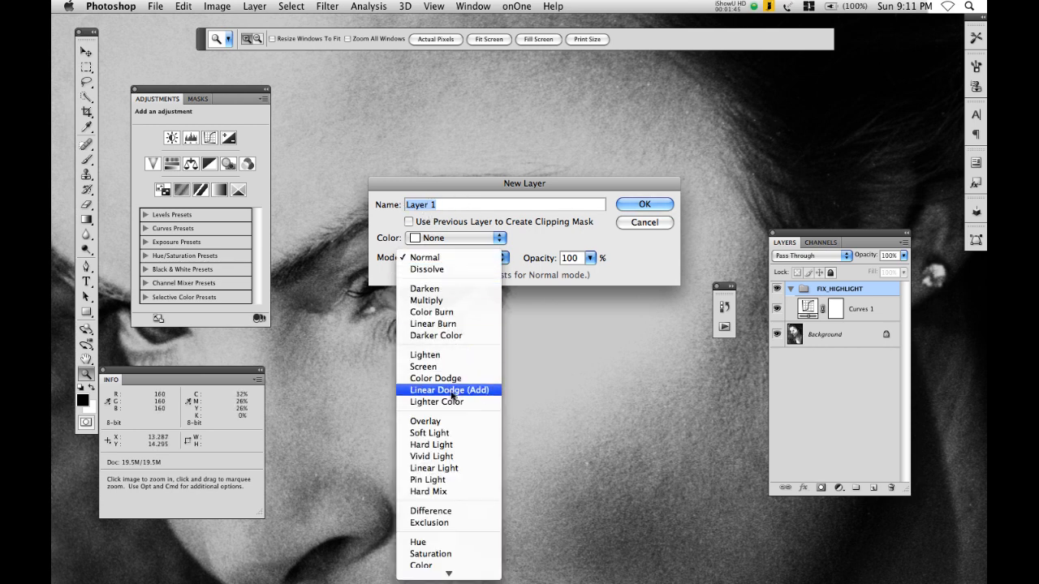
{"action": "left_click", "coordinate": [428, 432]}
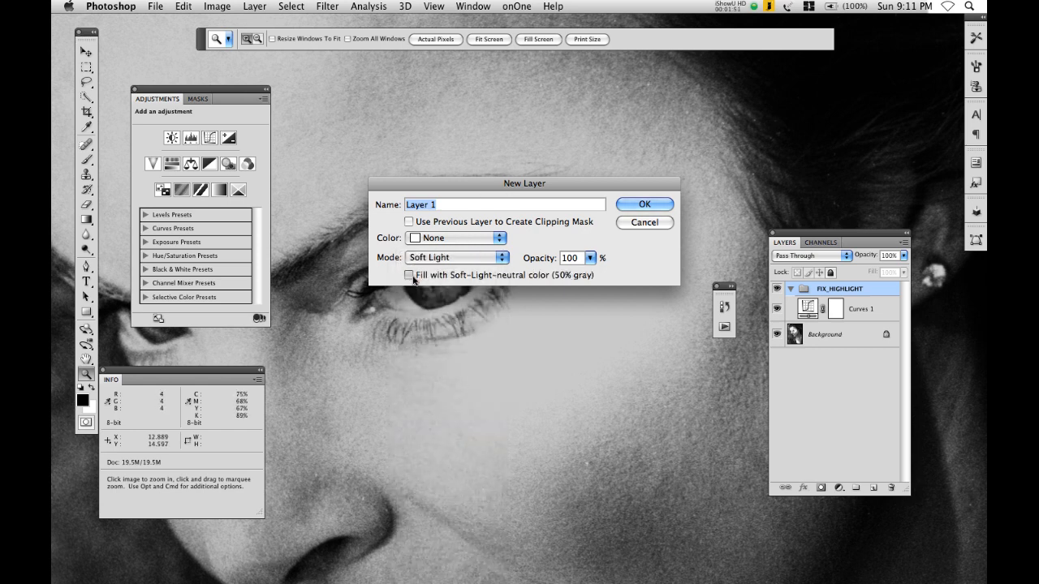
{"action": "left_click", "coordinate": [409, 276]}
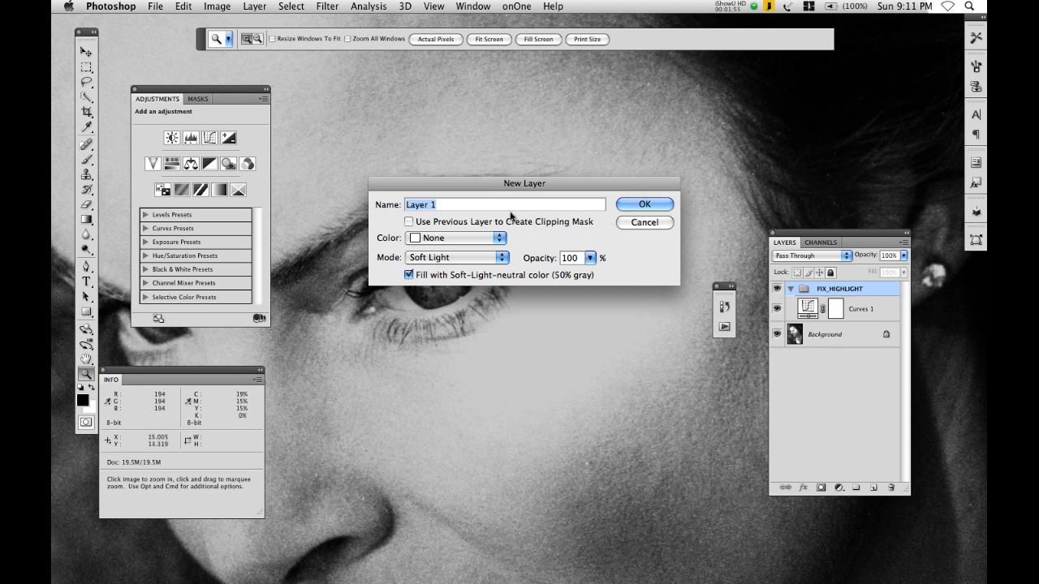
{"action": "type", "text": "SKIN_"}
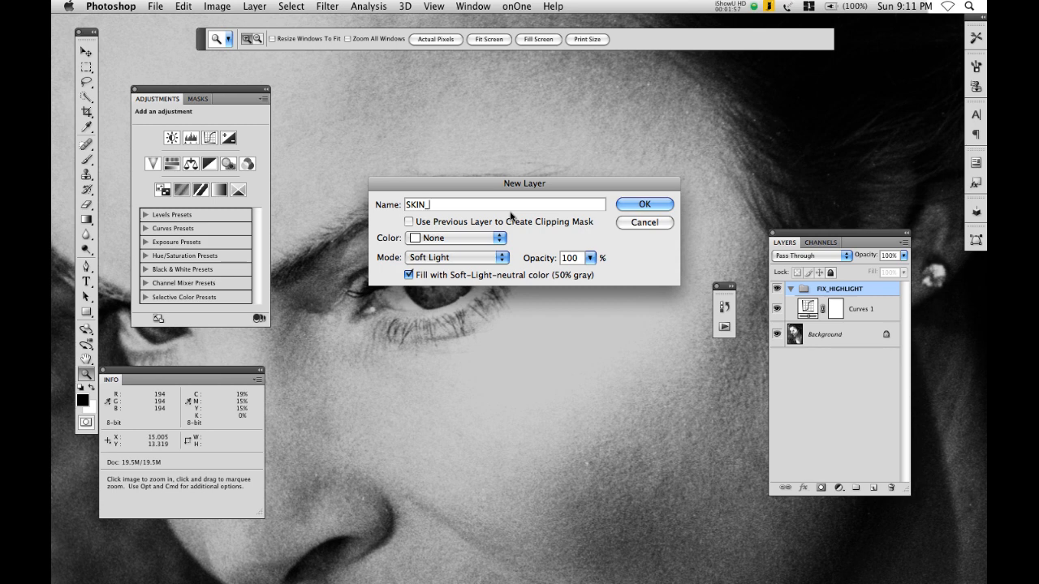
{"action": "type", "text": "TEXTUR"}
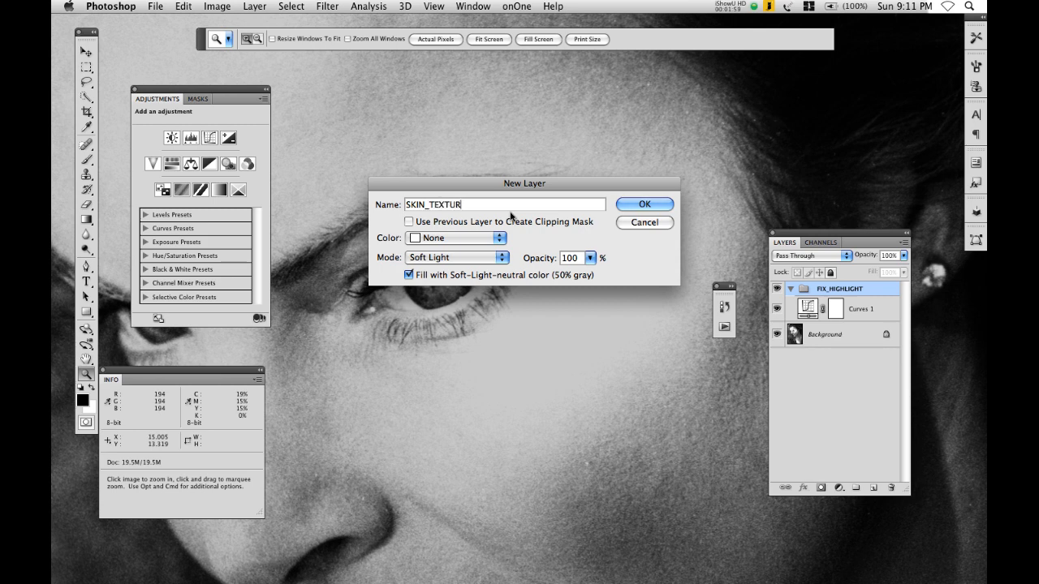
{"action": "left_click", "coordinate": [643, 204]}
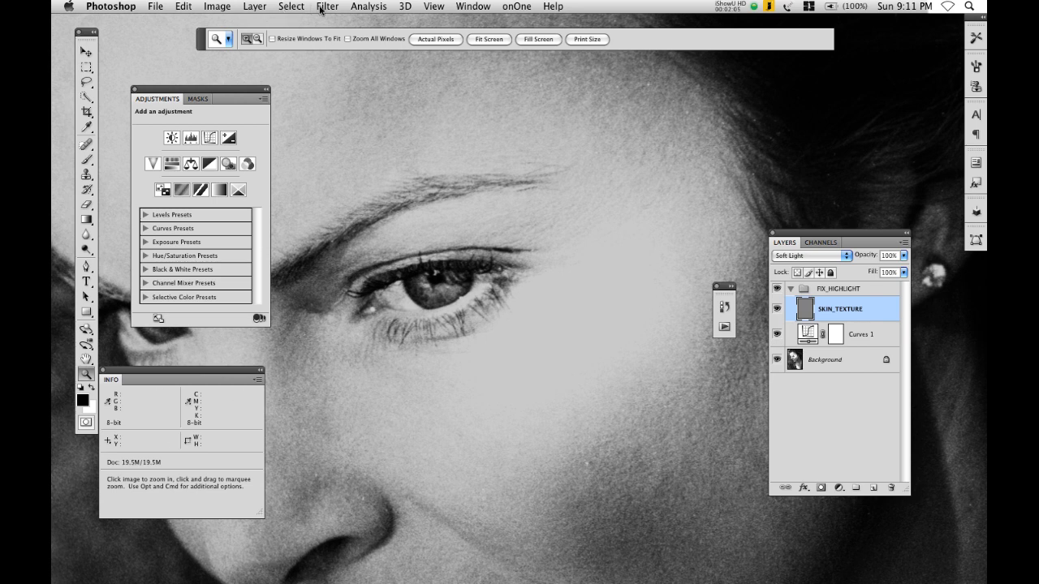
Convert SKIN_TEXTURE to a smart object for re-editable filters
{"action": "left_click", "coordinate": [328, 7]}
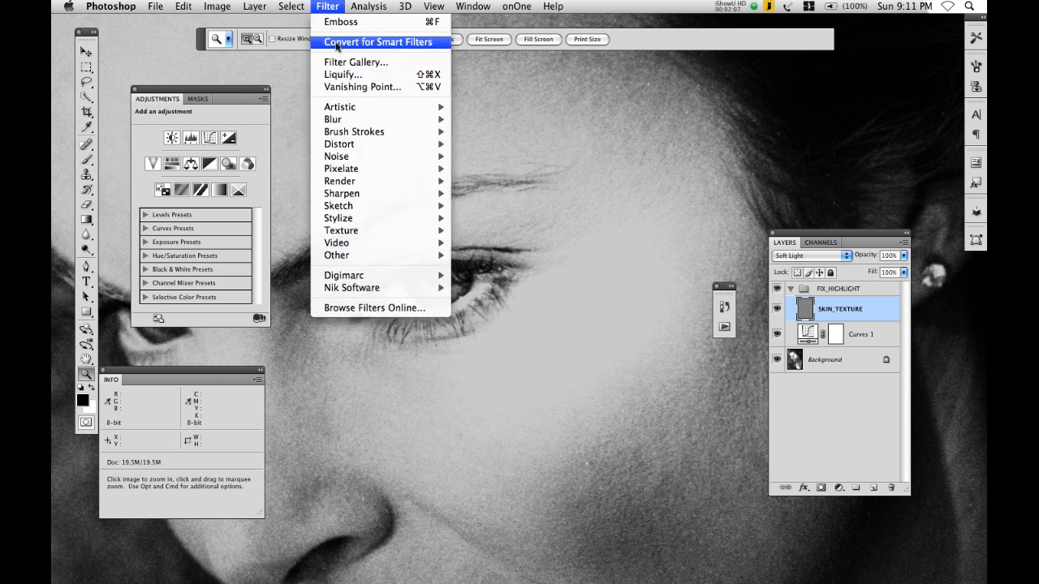
{"action": "left_click", "coordinate": [383, 42]}
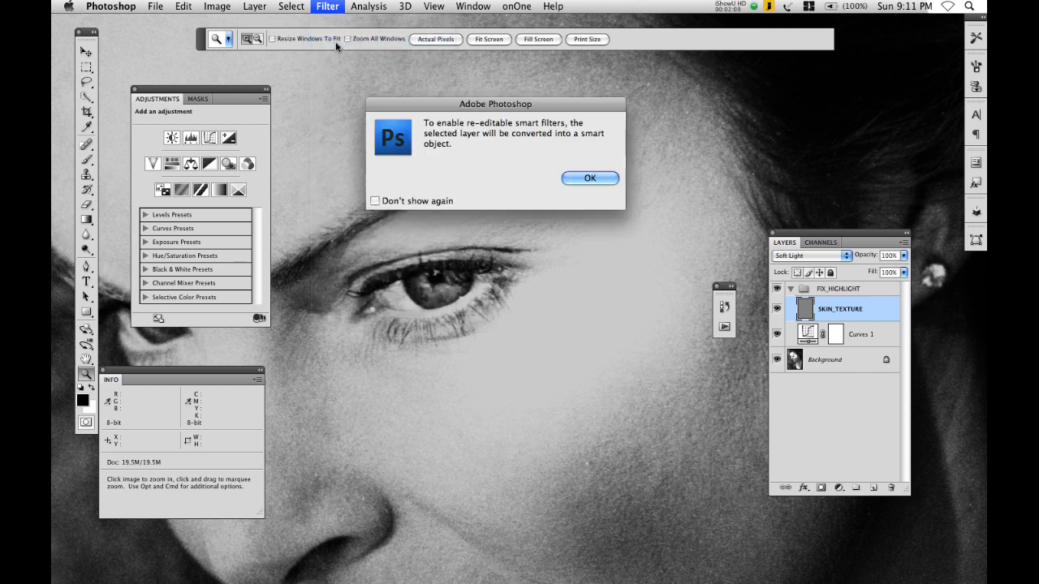
{"action": "left_click", "coordinate": [591, 177]}
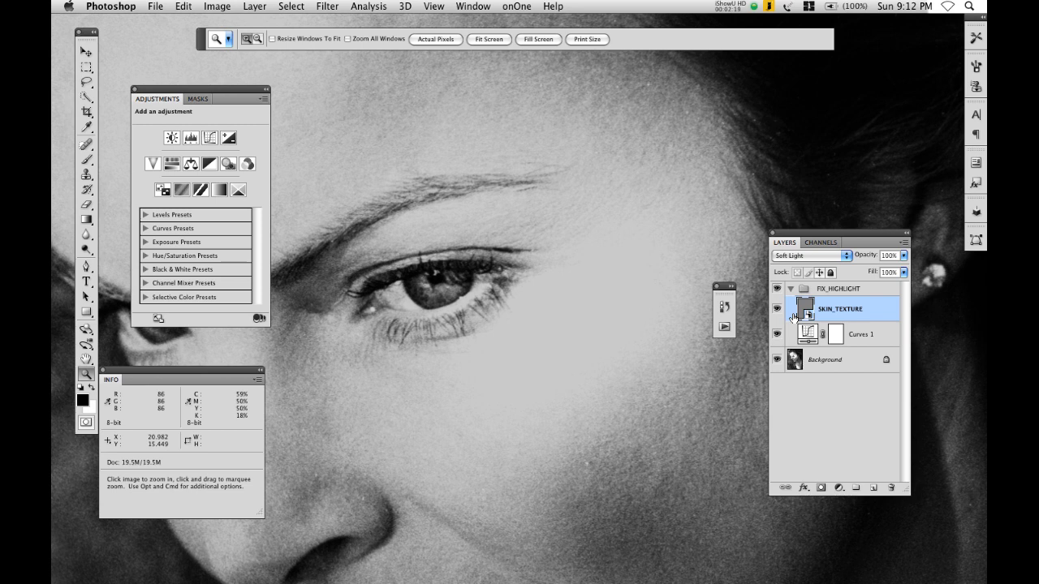
{"action": "left_click", "coordinate": [328, 7]}
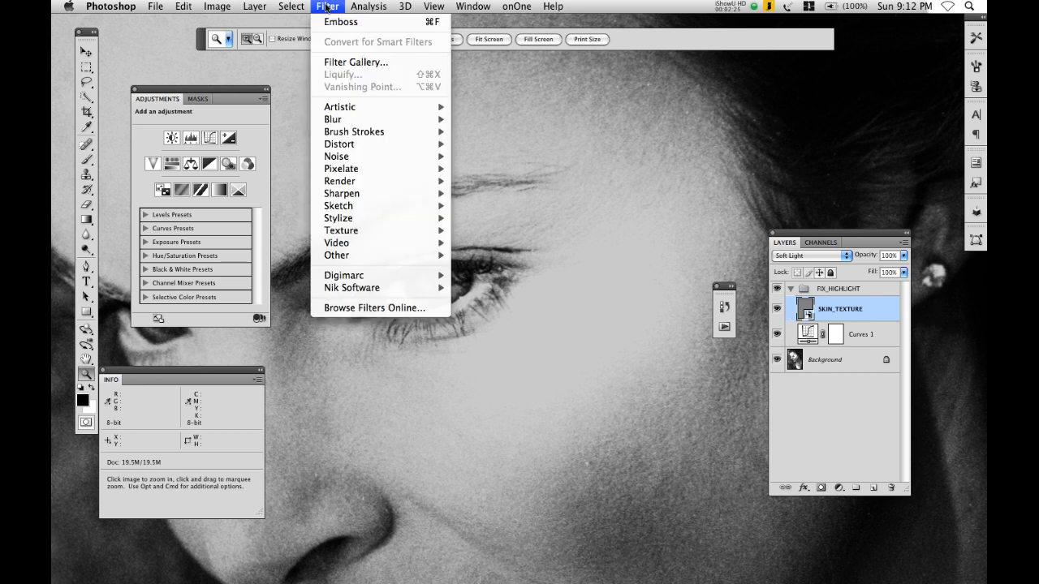
{"action": "mouse_move", "coordinate": [336, 156]}
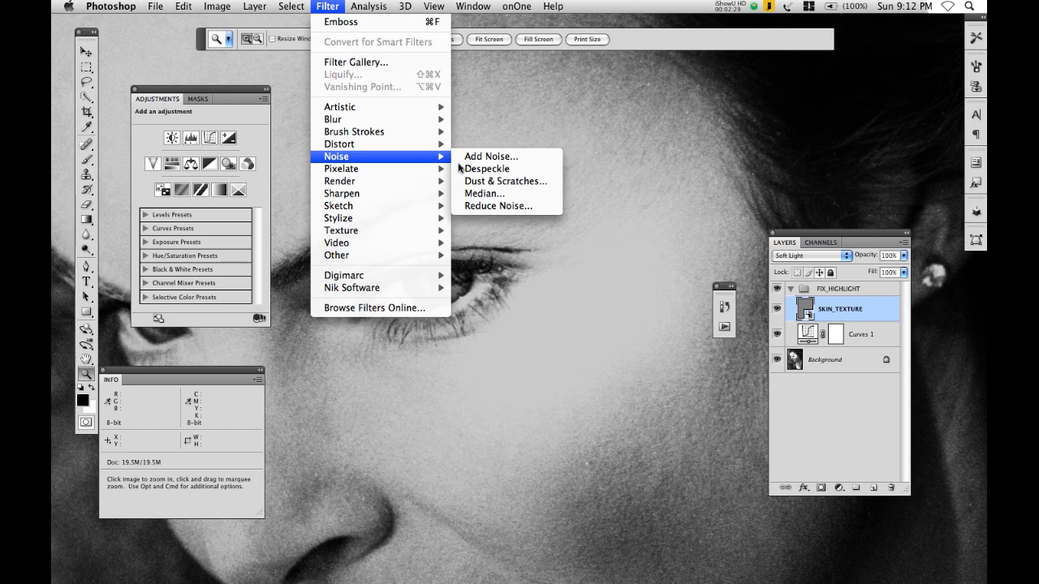
Start an Add Noise filter on SKIN_TEXTURE, trying amounts up to about 127%
{"action": "left_click", "coordinate": [490, 156]}
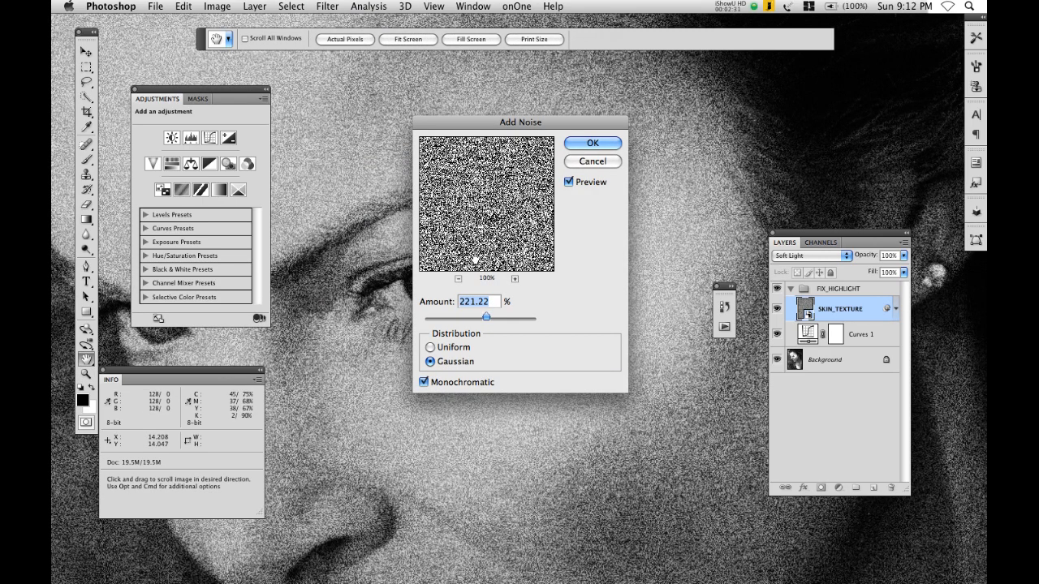
{"action": "left_click_drag", "start_coordinate": [487, 316], "coordinate": [424, 317]}
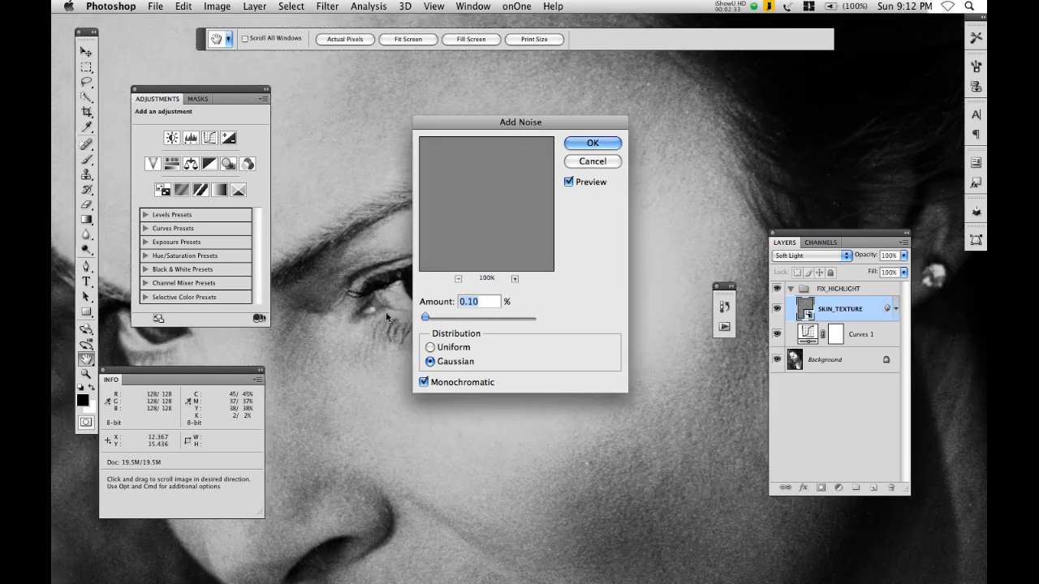
{"action": "left_click_drag", "start_coordinate": [425, 317], "coordinate": [435, 316]}
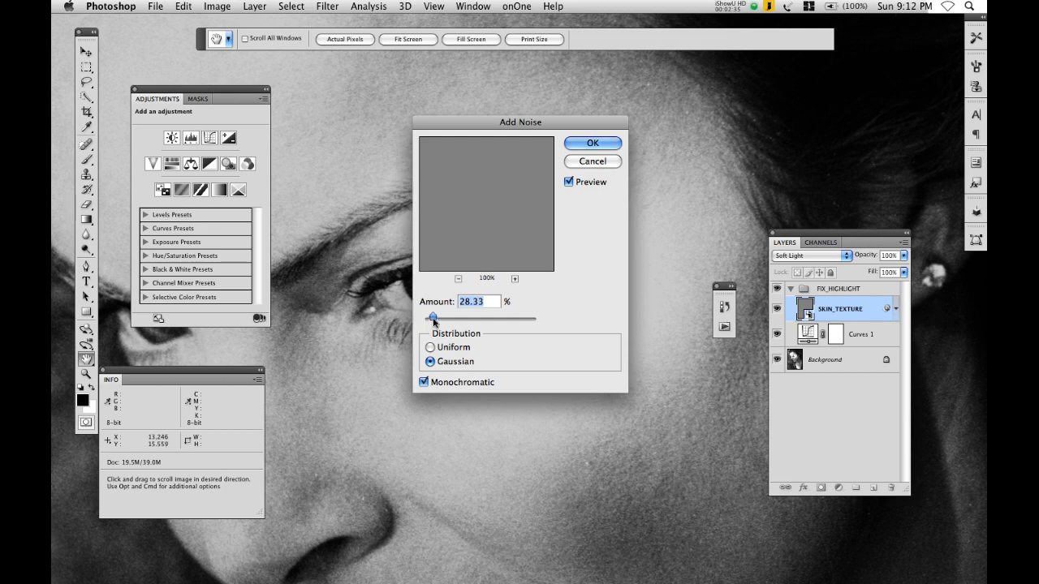
{"action": "left_click_drag", "start_coordinate": [432, 317], "coordinate": [461, 317]}
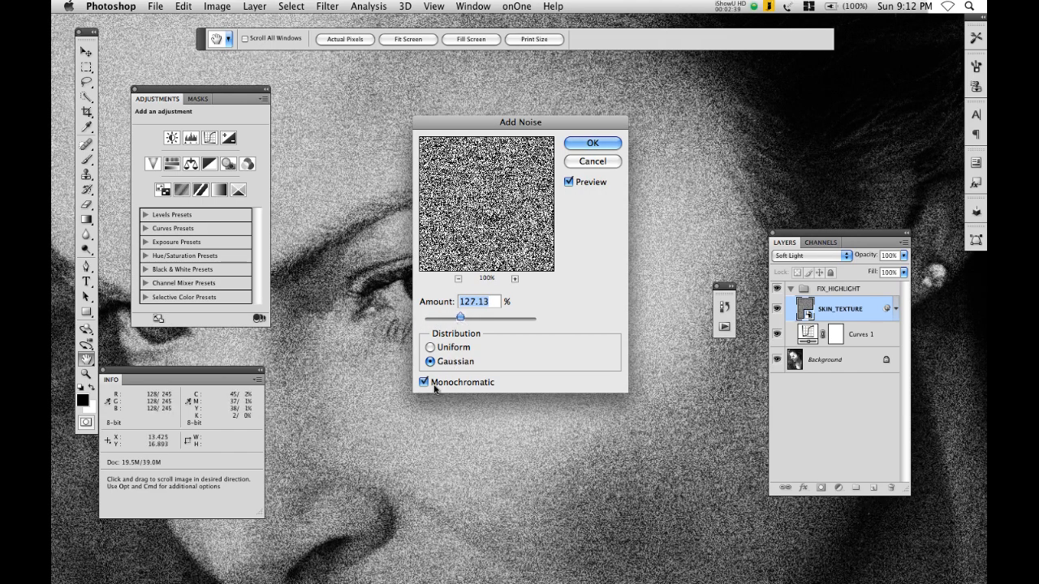
{"action": "left_click_drag", "start_coordinate": [519, 122], "coordinate": [481, 114]}
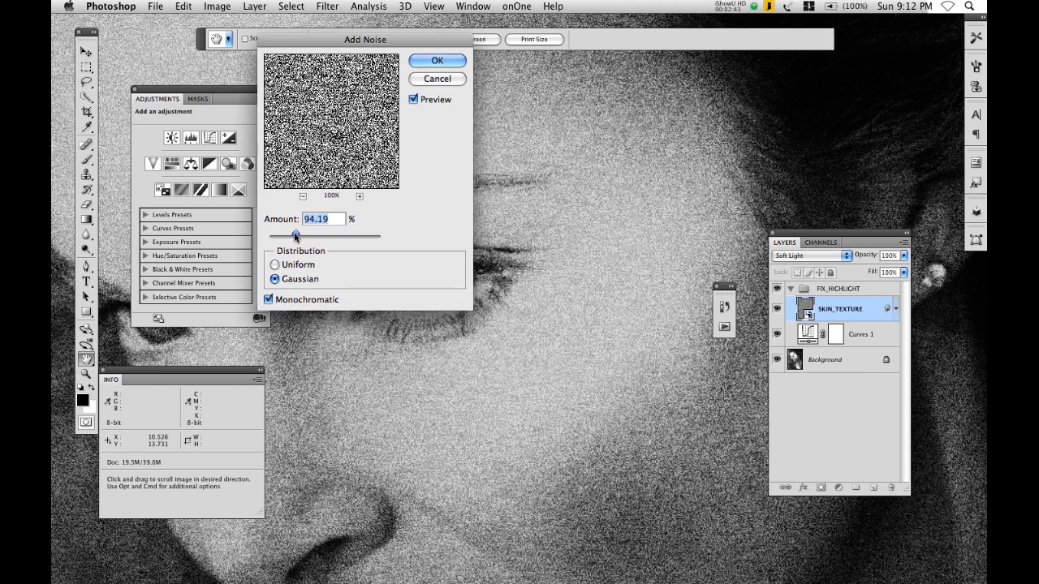
{"action": "left_click_drag", "start_coordinate": [296, 236], "coordinate": [270, 236]}
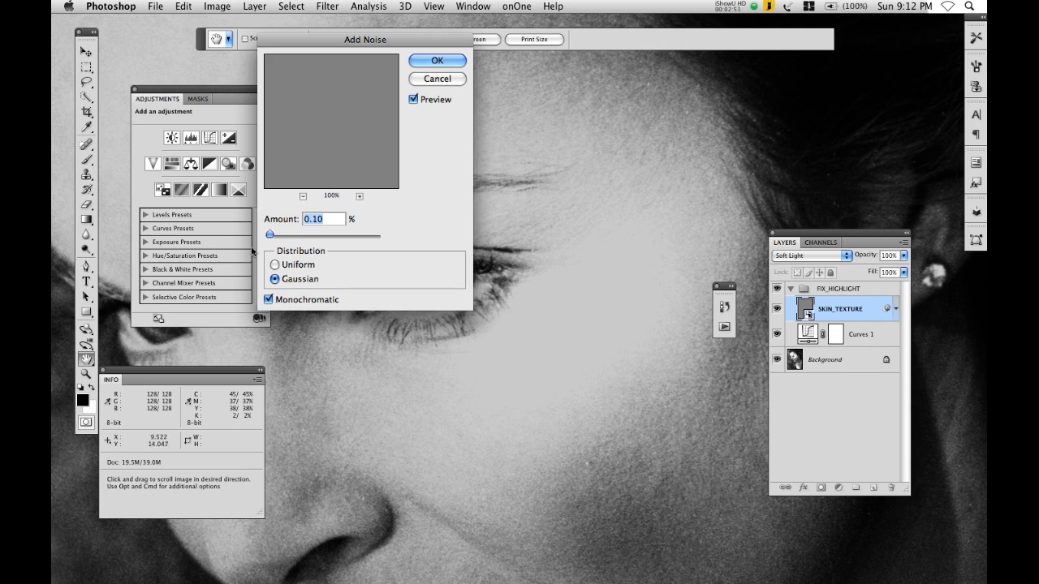
Raise the noise amount through about 224% and settle it near 212%
{"action": "left_click_drag", "start_coordinate": [270, 233], "coordinate": [294, 234]}
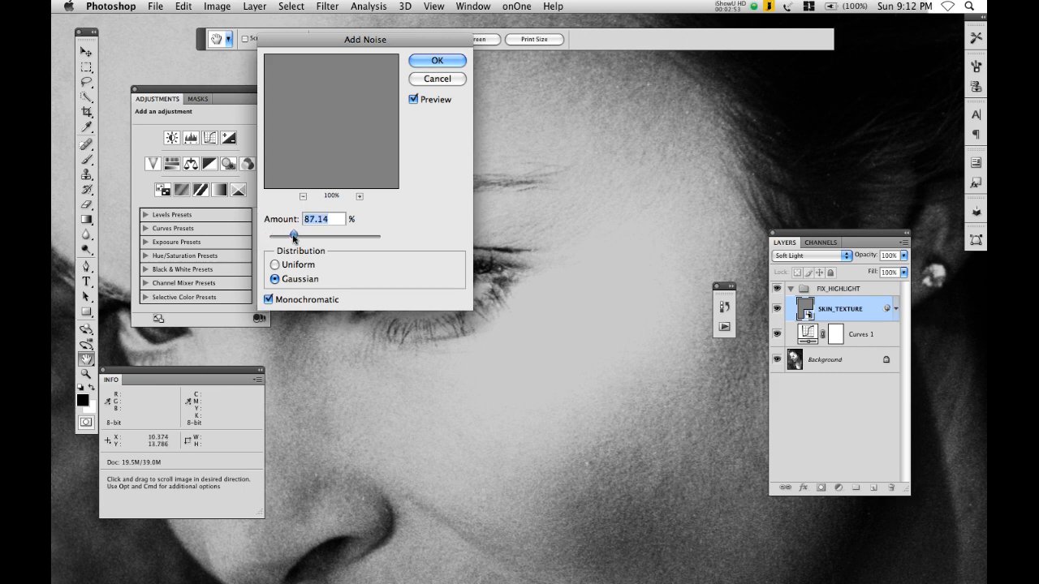
{"action": "left_click_drag", "start_coordinate": [294, 237], "coordinate": [306, 237]}
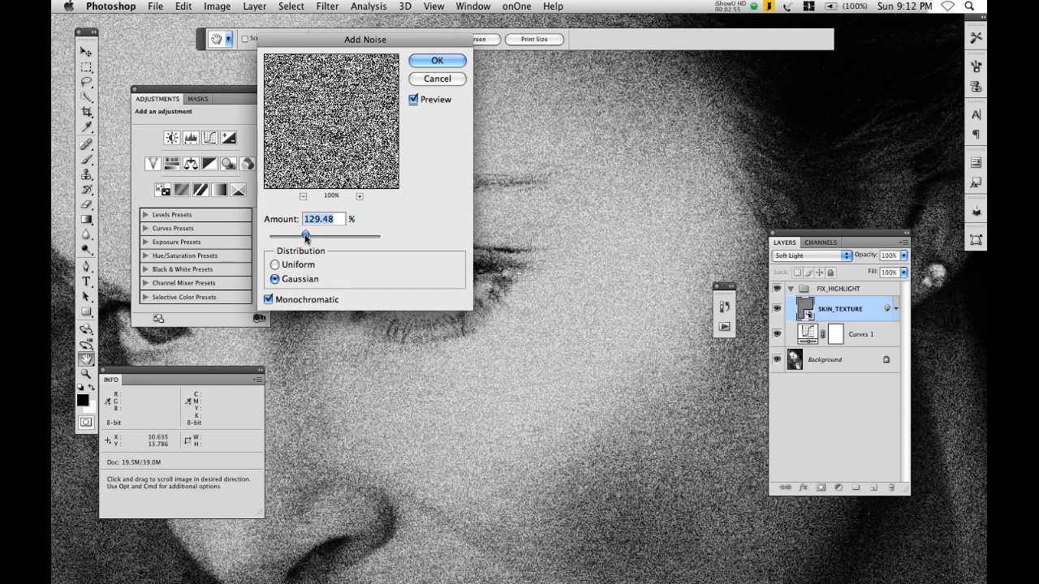
{"action": "left_click_drag", "start_coordinate": [306, 236], "coordinate": [312, 236]}
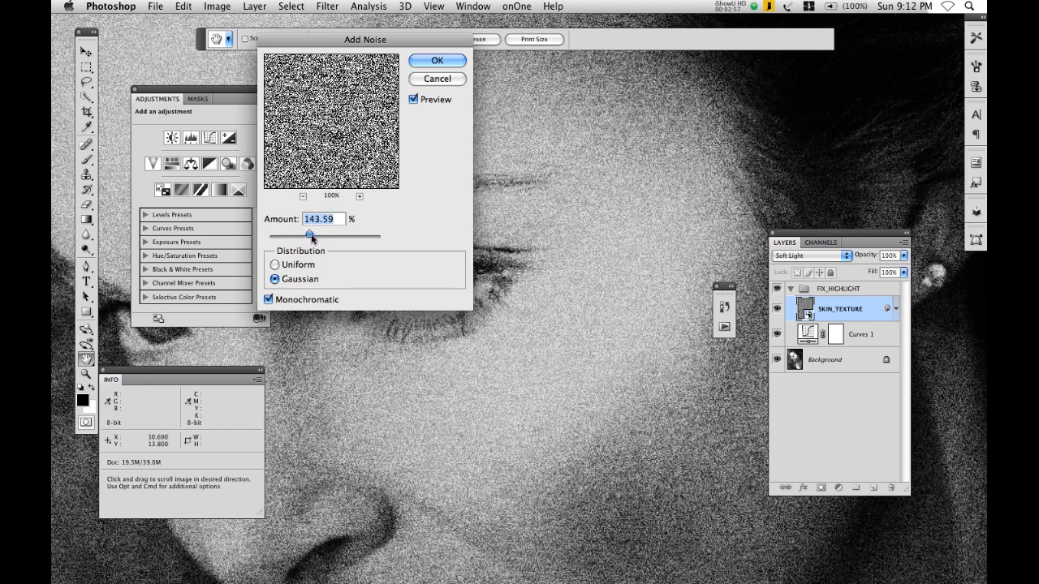
{"action": "left_click_drag", "start_coordinate": [309, 234], "coordinate": [319, 234]}
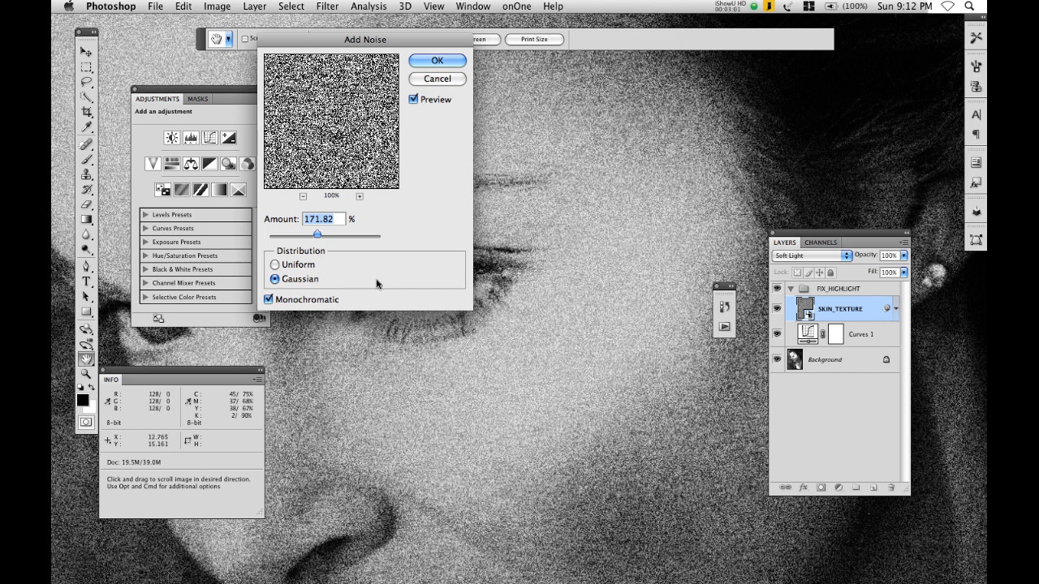
{"action": "left_click_drag", "start_coordinate": [307, 234], "coordinate": [323, 234]}
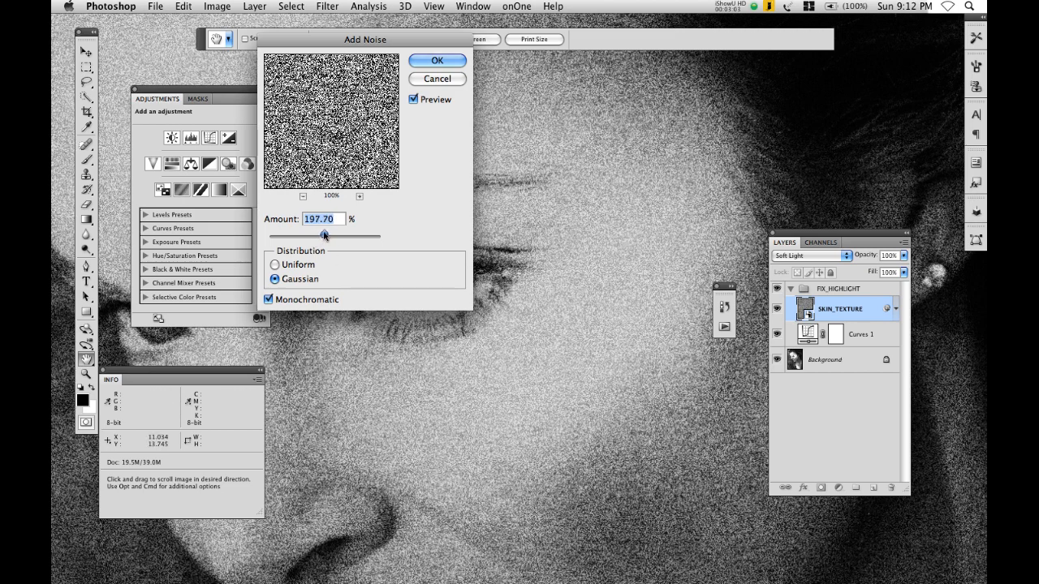
{"action": "left_click_drag", "start_coordinate": [321, 236], "coordinate": [331, 236]}
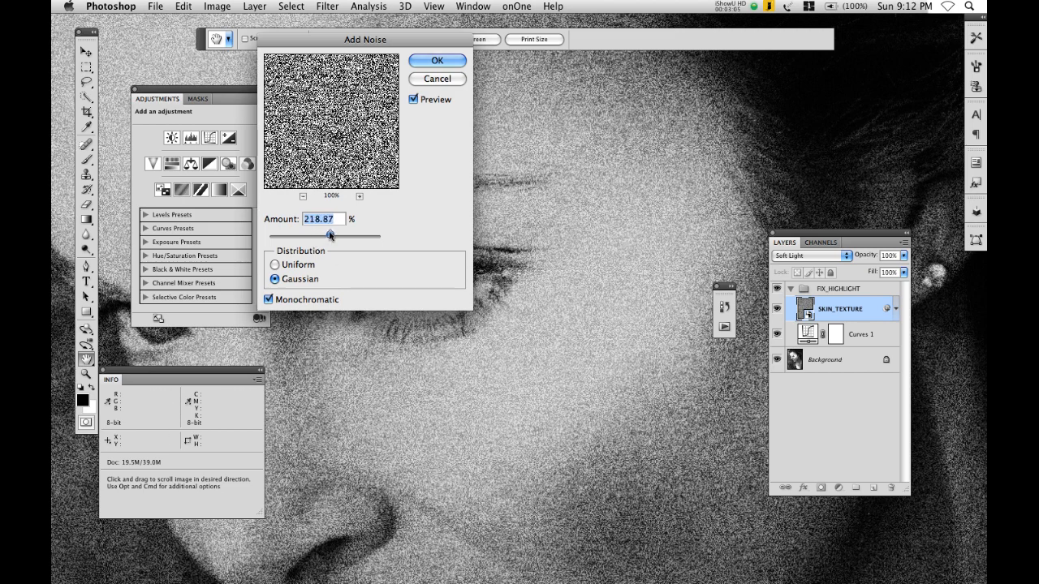
{"action": "left_click_drag", "start_coordinate": [328, 236], "coordinate": [333, 235]}
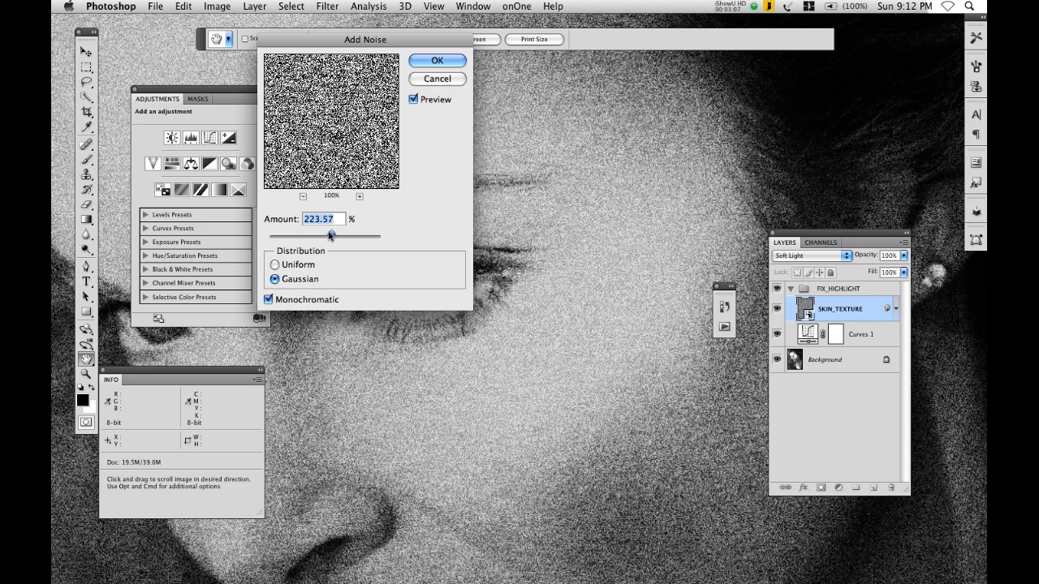
{"action": "left_click_drag", "start_coordinate": [333, 237], "coordinate": [328, 237]}
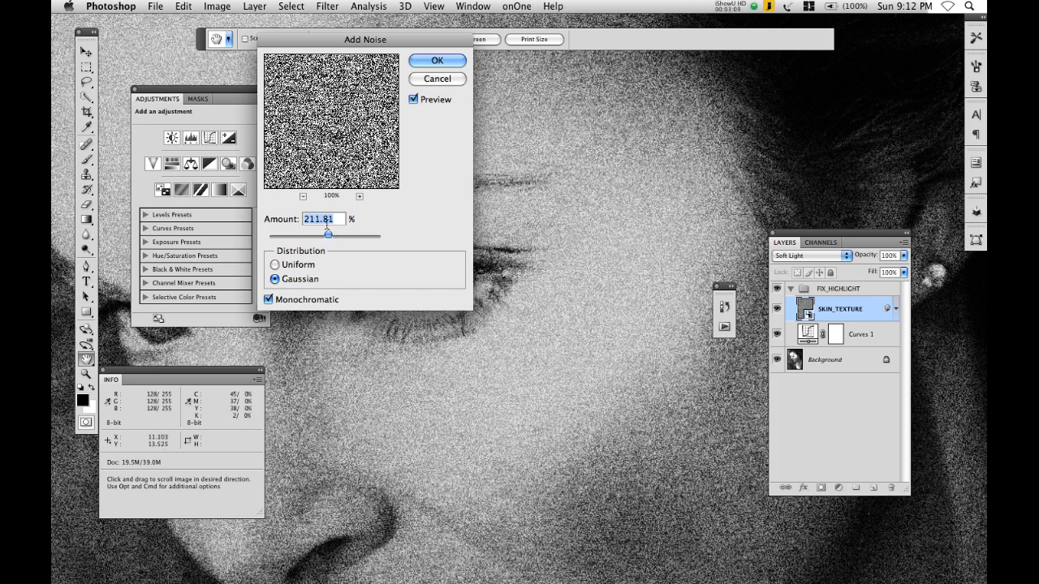
{"action": "mouse_move", "coordinate": [403, 78]}
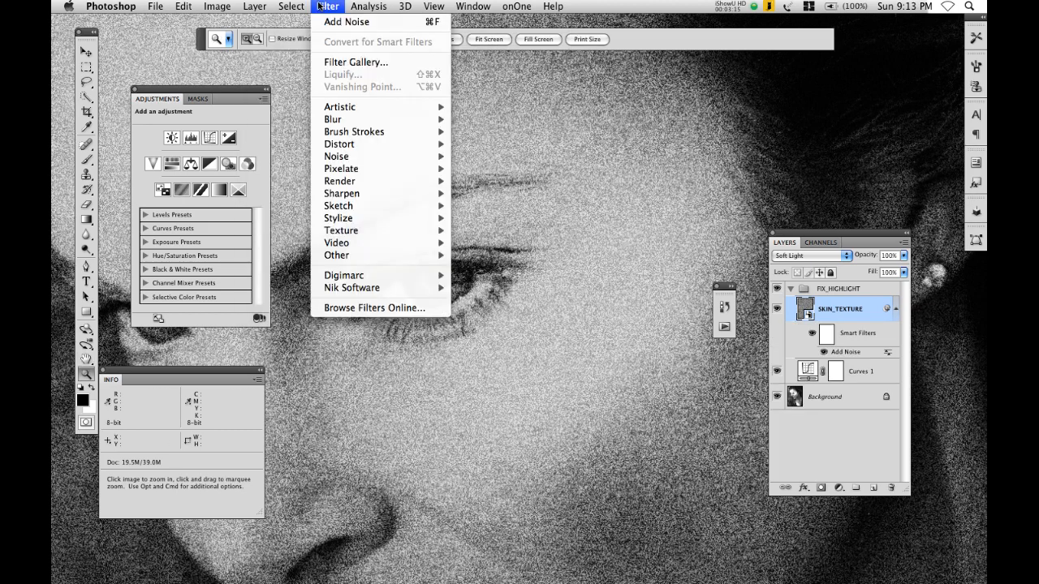
{"action": "mouse_move", "coordinate": [333, 118]}
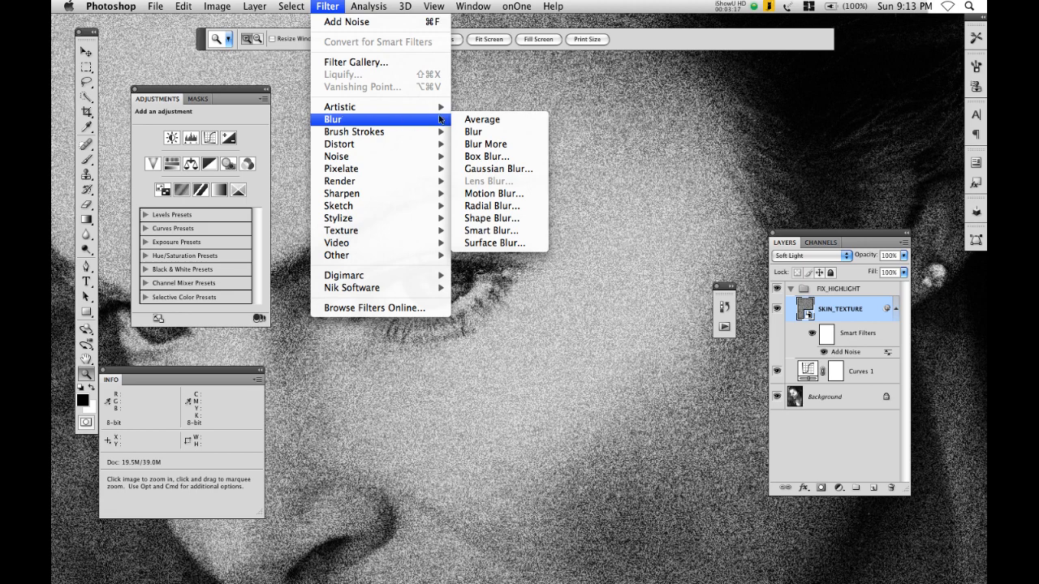
{"action": "mouse_move", "coordinate": [498, 169]}
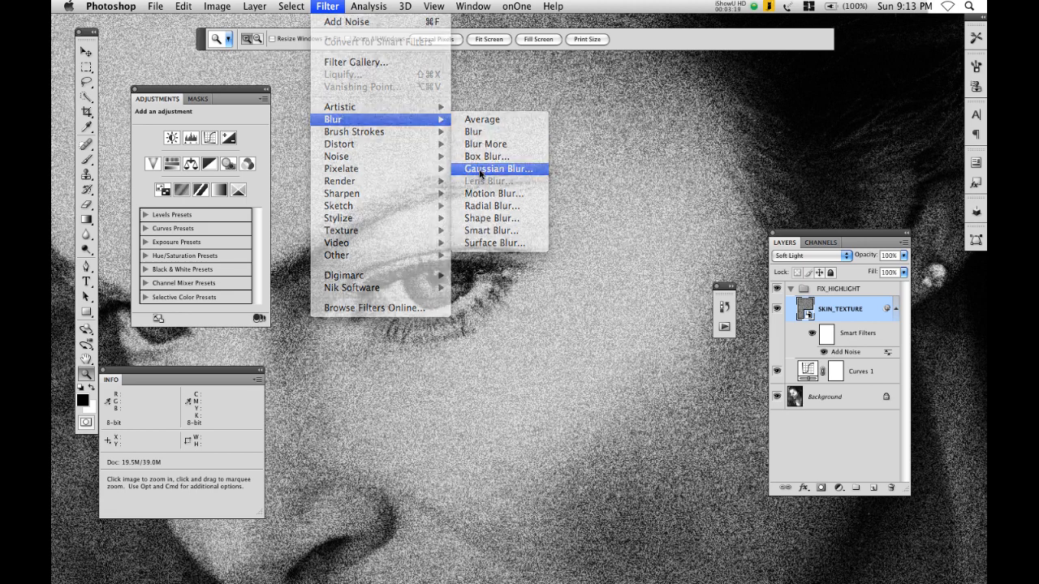
Soften the grain with a Gaussian Blur smart filter of about 0.9 pixels
{"action": "left_click", "coordinate": [498, 168]}
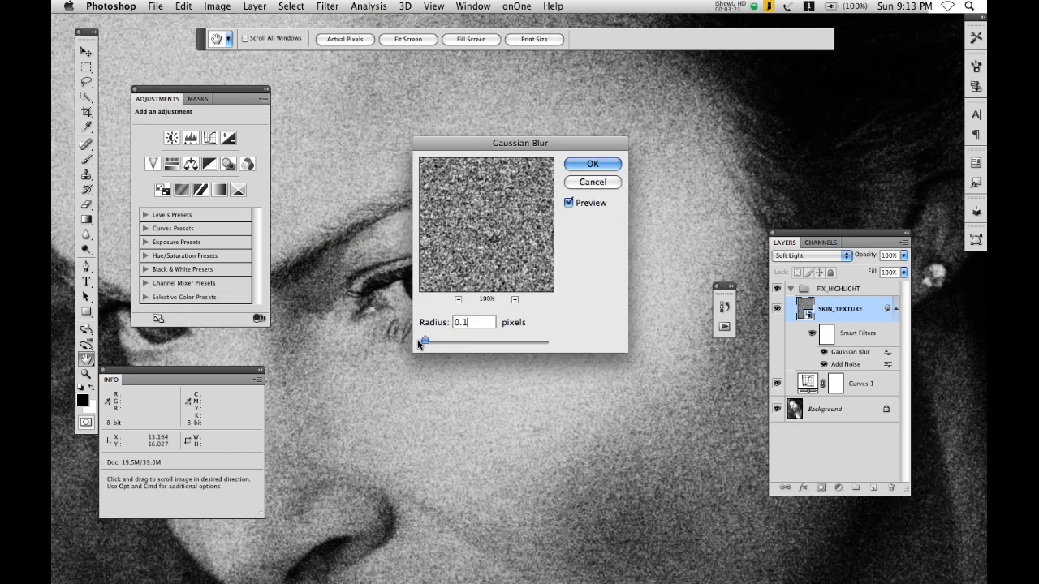
{"action": "left_click_drag", "start_coordinate": [422, 341], "coordinate": [431, 341]}
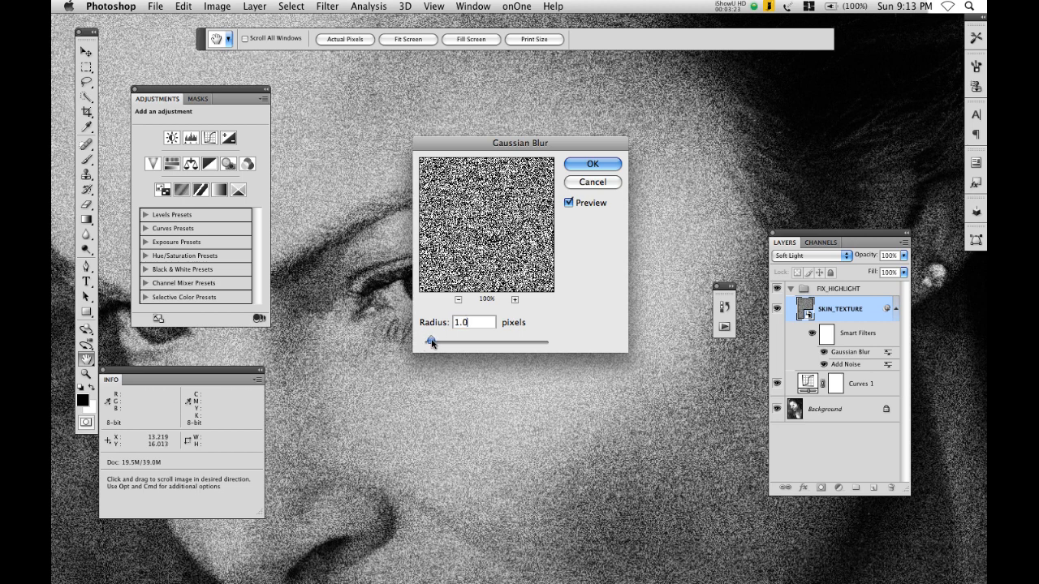
{"action": "left_click_drag", "start_coordinate": [432, 341], "coordinate": [445, 341]}
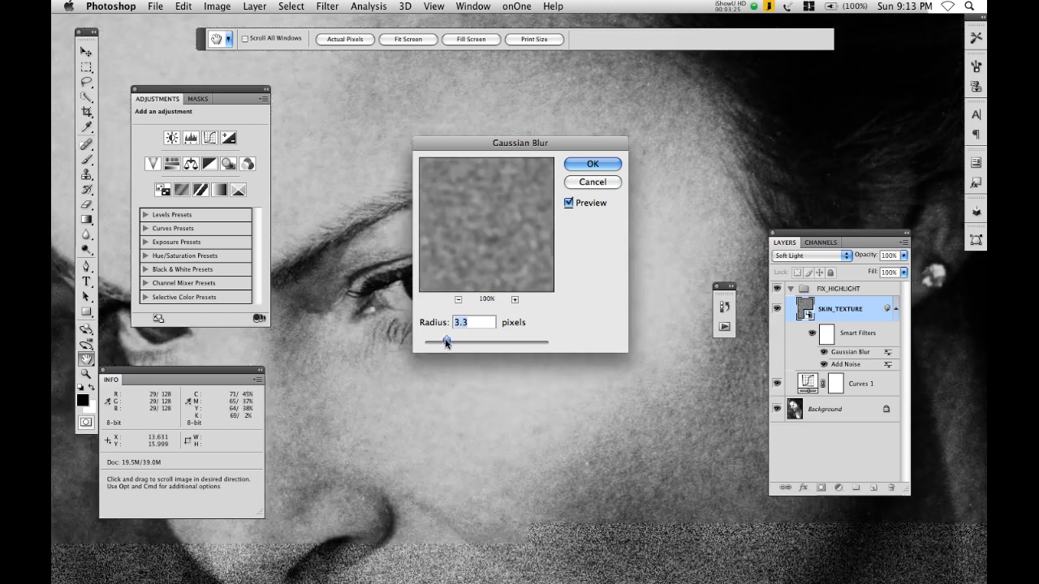
{"action": "left_click_drag", "start_coordinate": [445, 341], "coordinate": [435, 341]}
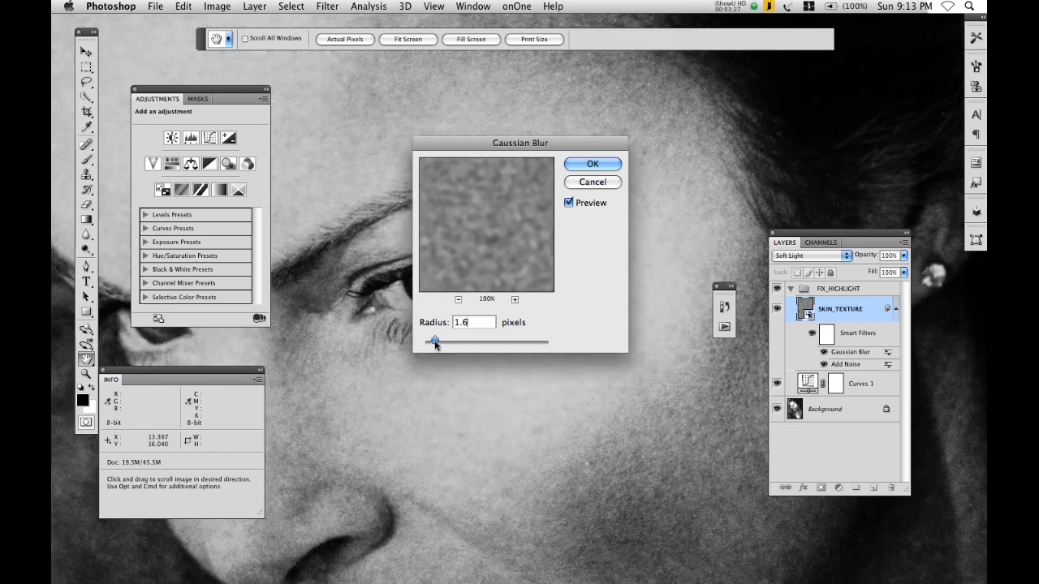
{"action": "left_click_drag", "start_coordinate": [435, 341], "coordinate": [431, 341]}
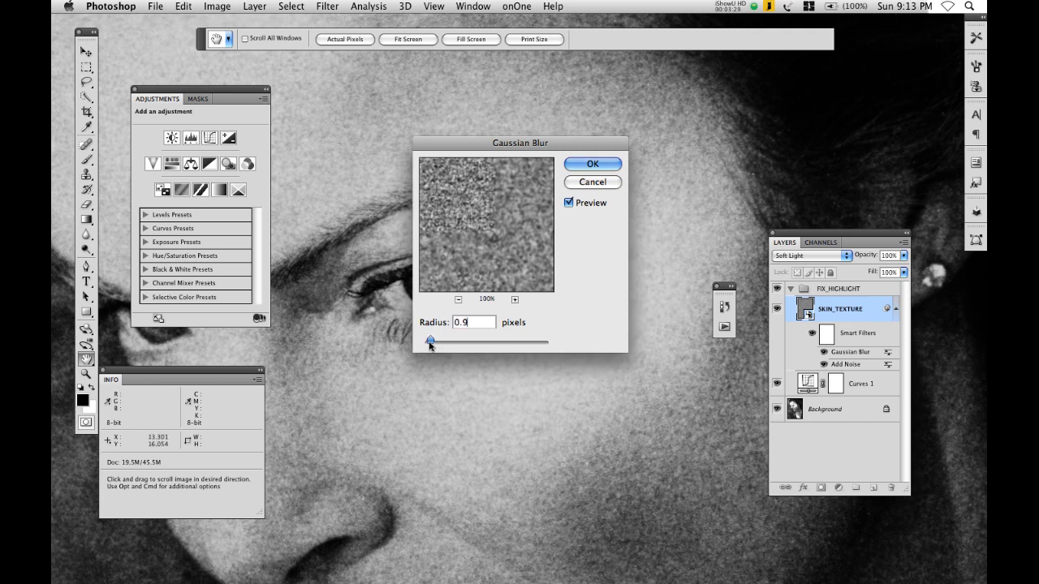
{"action": "left_click_drag", "start_coordinate": [432, 341], "coordinate": [429, 341]}
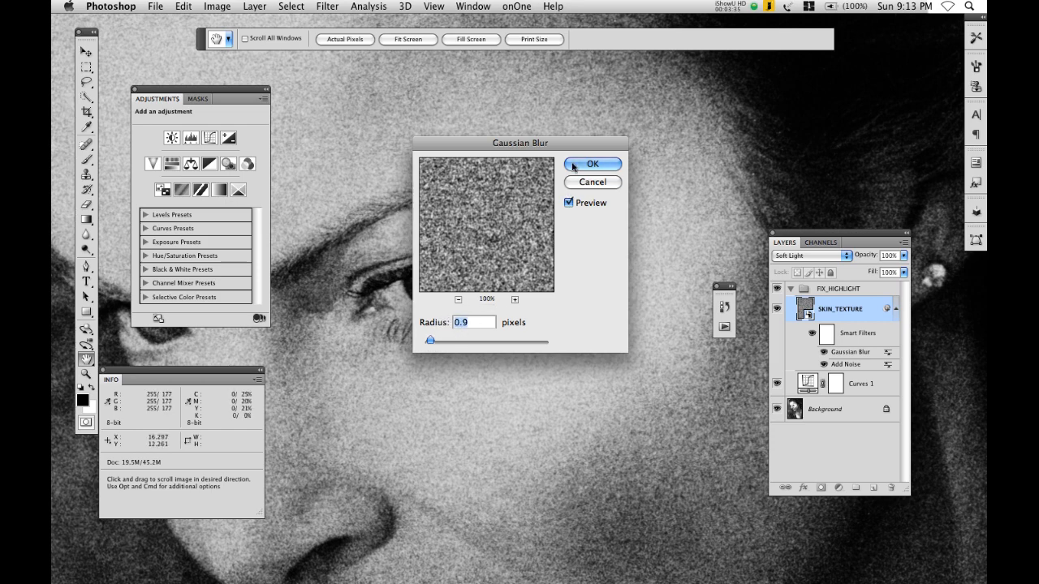
{"action": "left_click", "coordinate": [591, 164]}
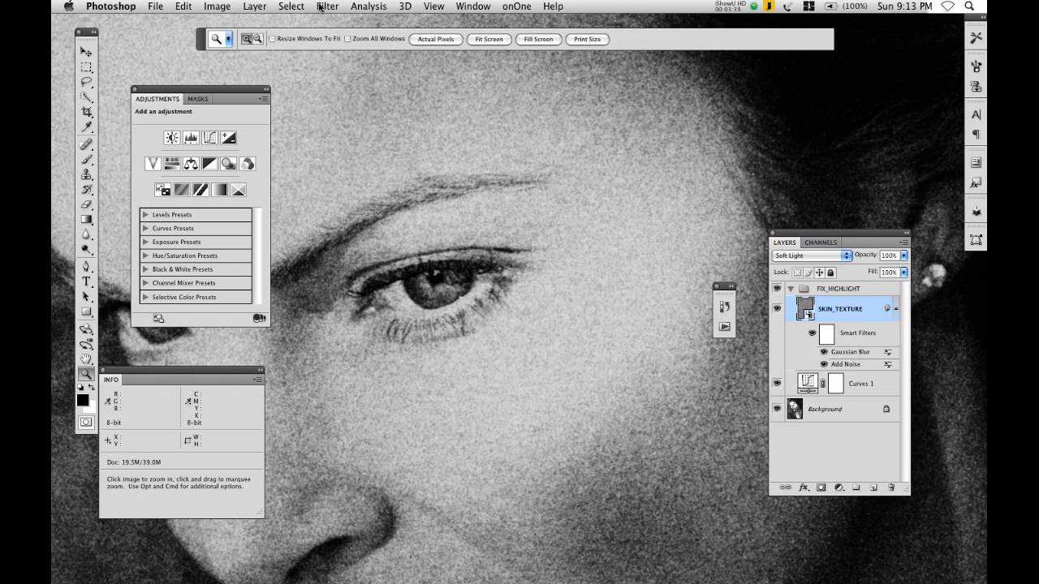
Start an Emboss filter on SKIN_TEXTURE, raising its height and amount while previewing the face
{"action": "left_click", "coordinate": [328, 7]}
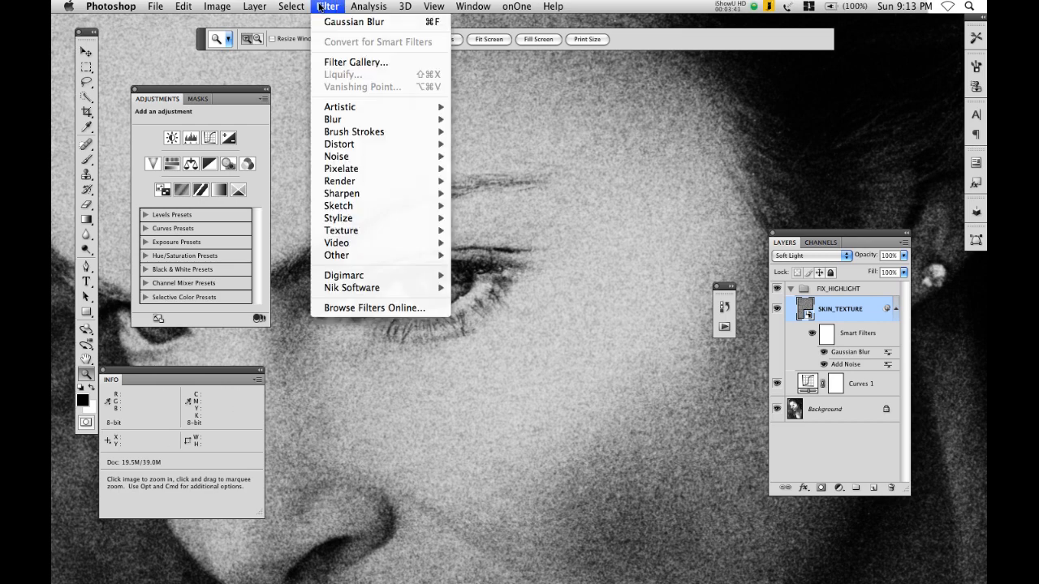
{"action": "mouse_move", "coordinate": [341, 167]}
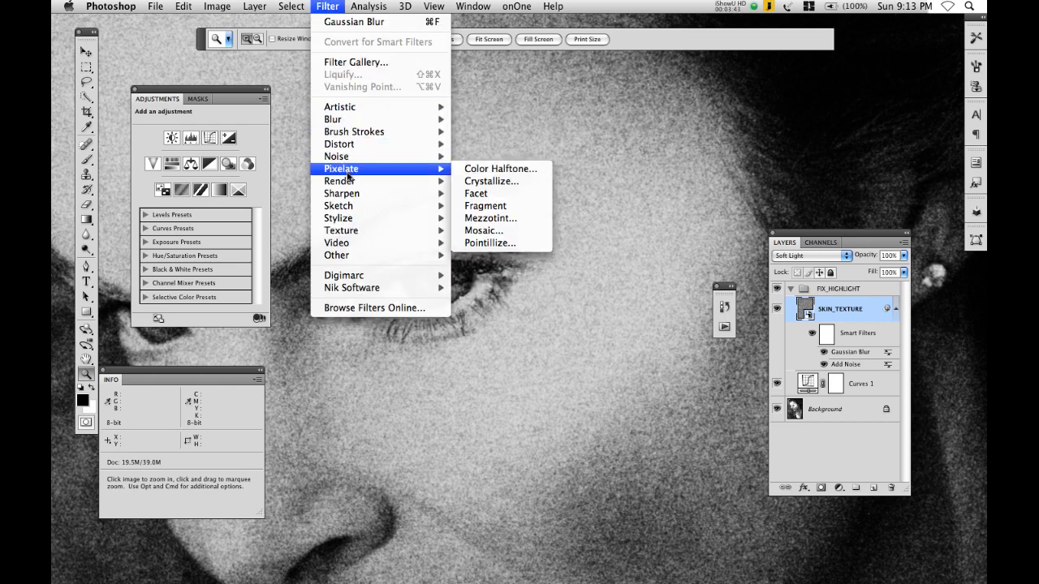
{"action": "mouse_move", "coordinate": [350, 243]}
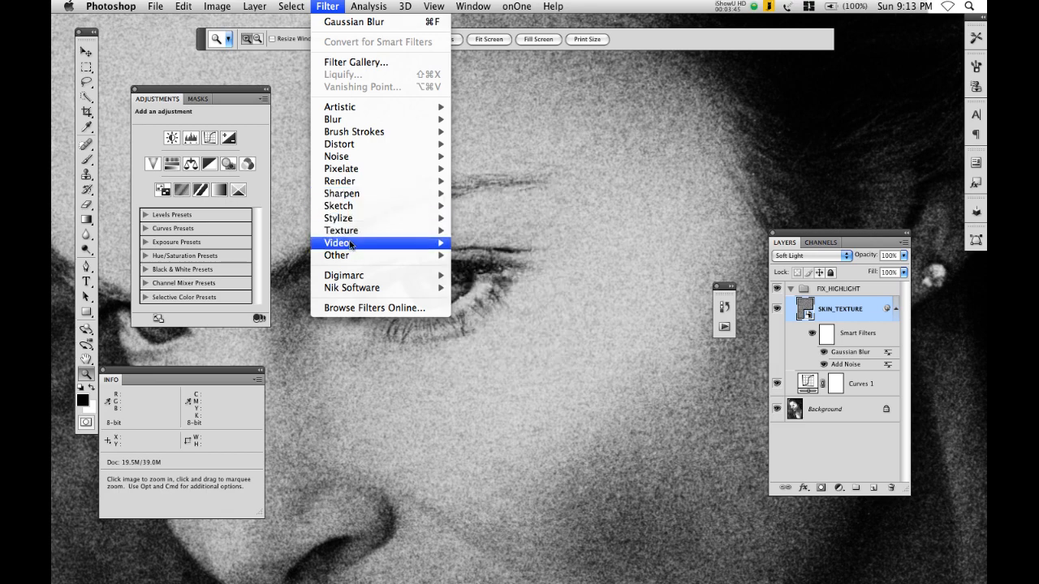
{"action": "mouse_move", "coordinate": [338, 217]}
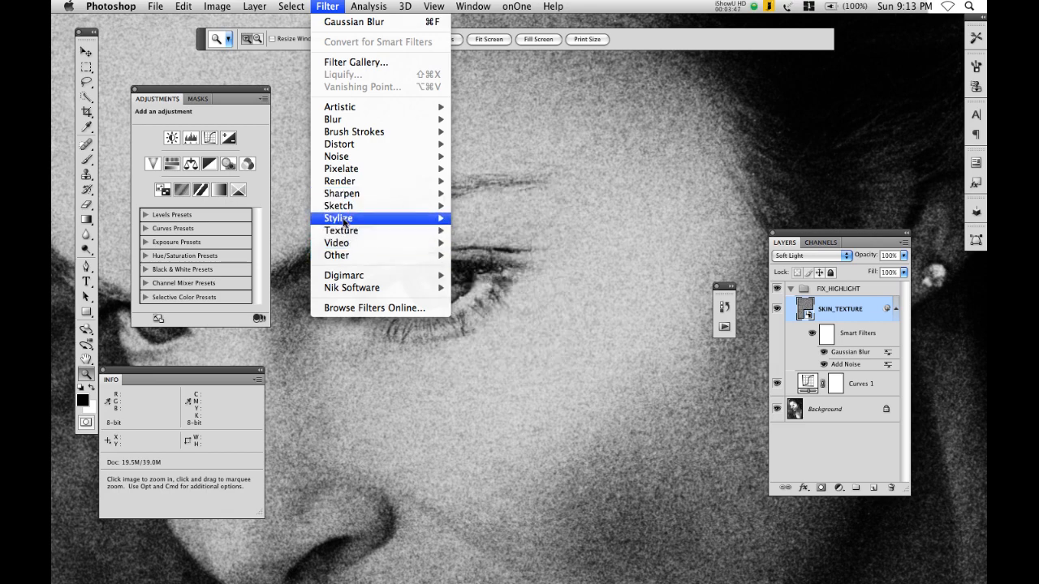
{"action": "mouse_move", "coordinate": [338, 218]}
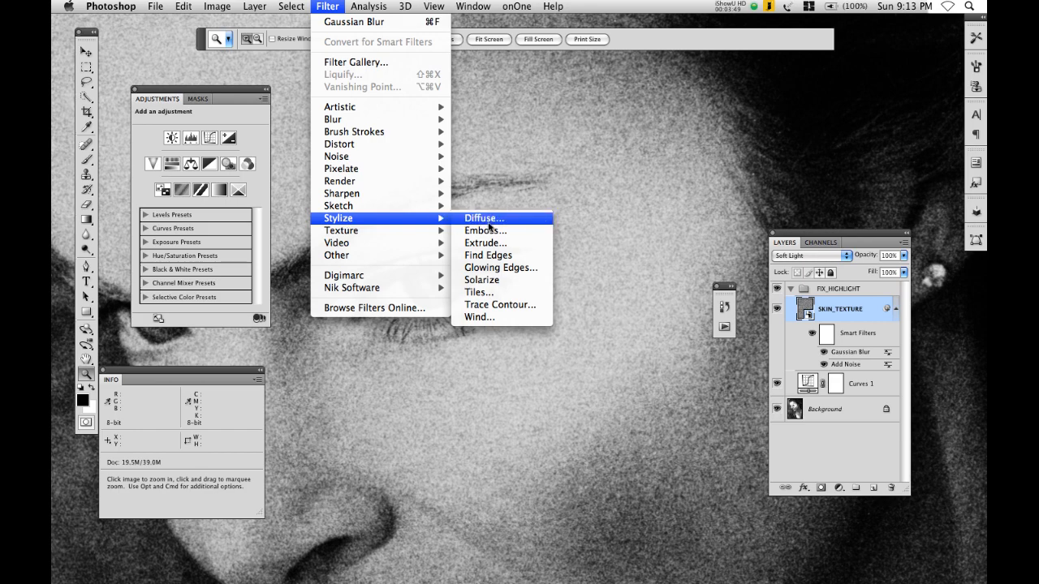
{"action": "left_click", "coordinate": [486, 231]}
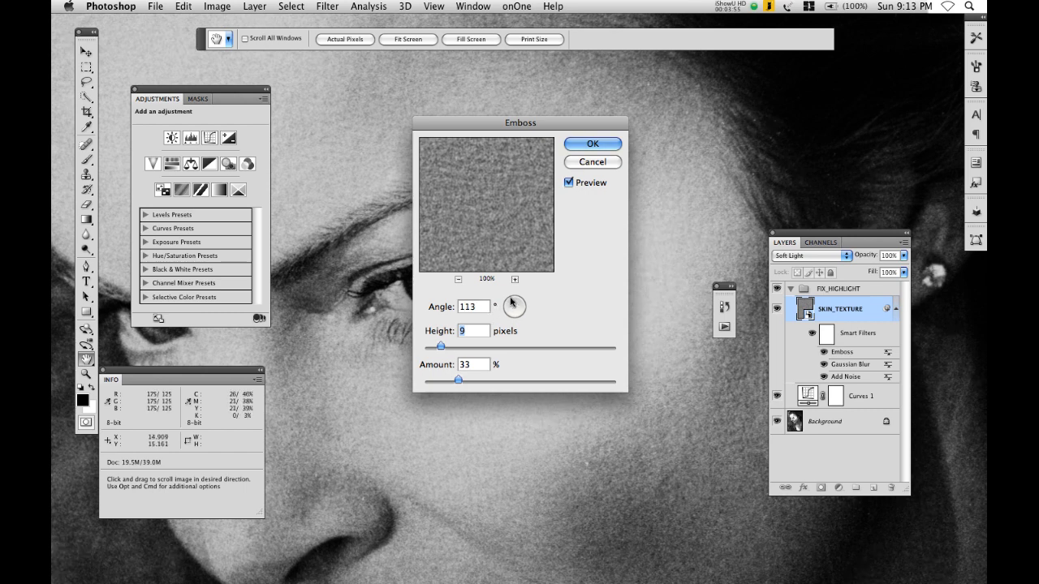
{"action": "left_click_drag", "start_coordinate": [513, 305], "coordinate": [510, 302]}
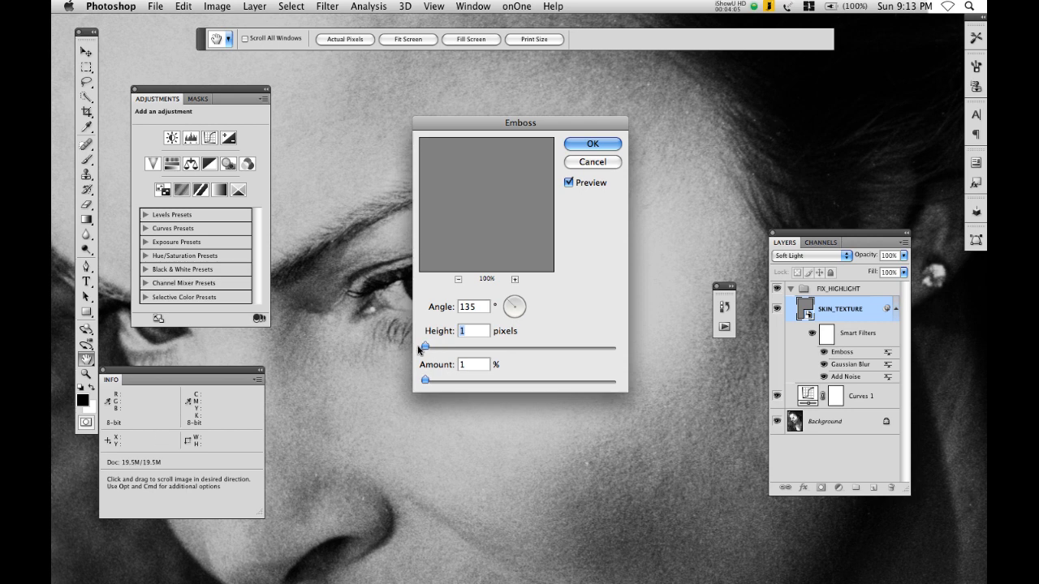
{"action": "left_click_drag", "start_coordinate": [424, 347], "coordinate": [435, 347]}
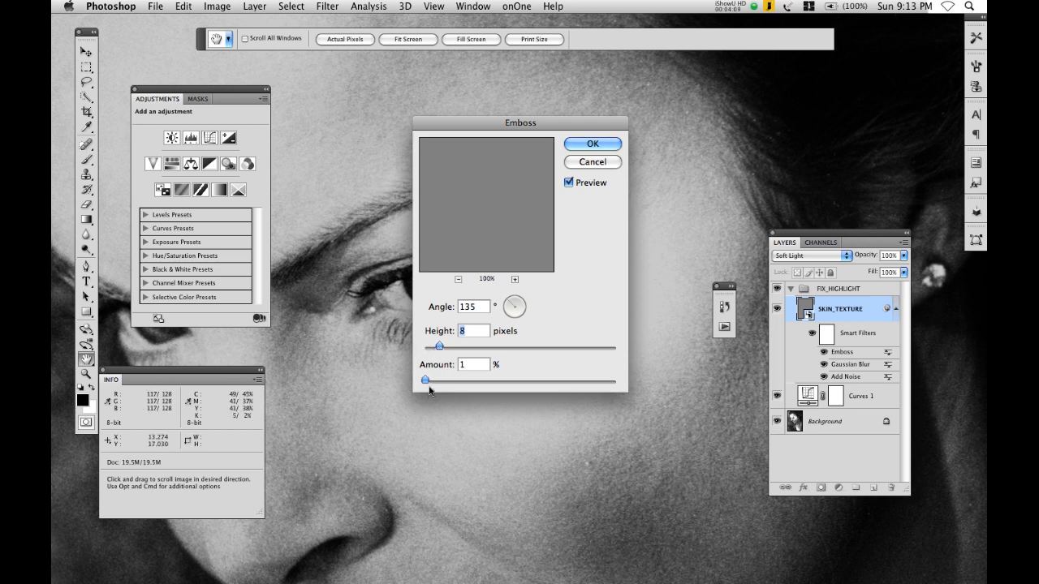
{"action": "left_click_drag", "start_coordinate": [424, 380], "coordinate": [435, 380]}
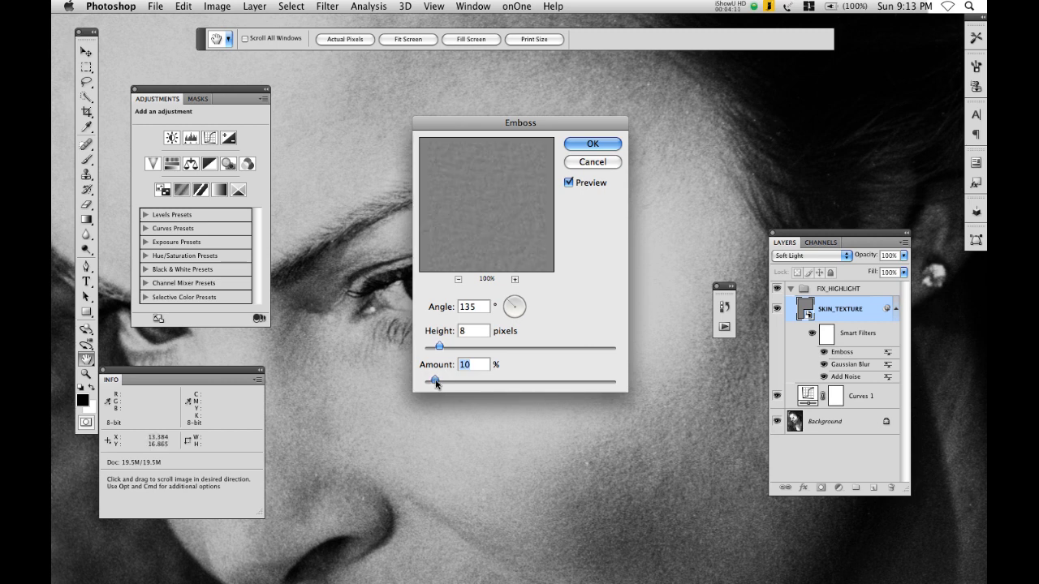
{"action": "left_click_drag", "start_coordinate": [435, 381], "coordinate": [445, 382]}
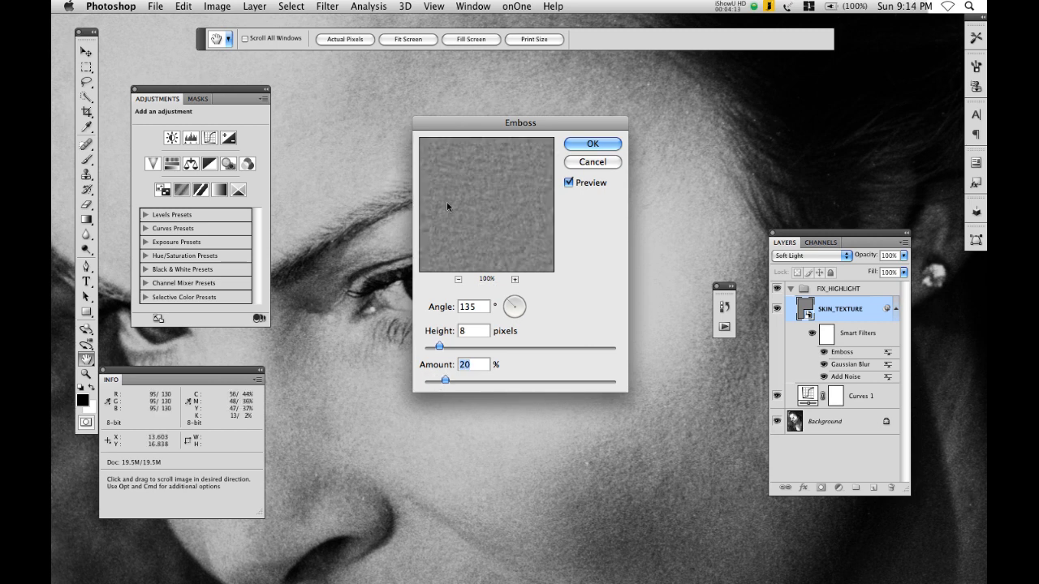
{"action": "left_click_drag", "start_coordinate": [520, 123], "coordinate": [455, 96]}
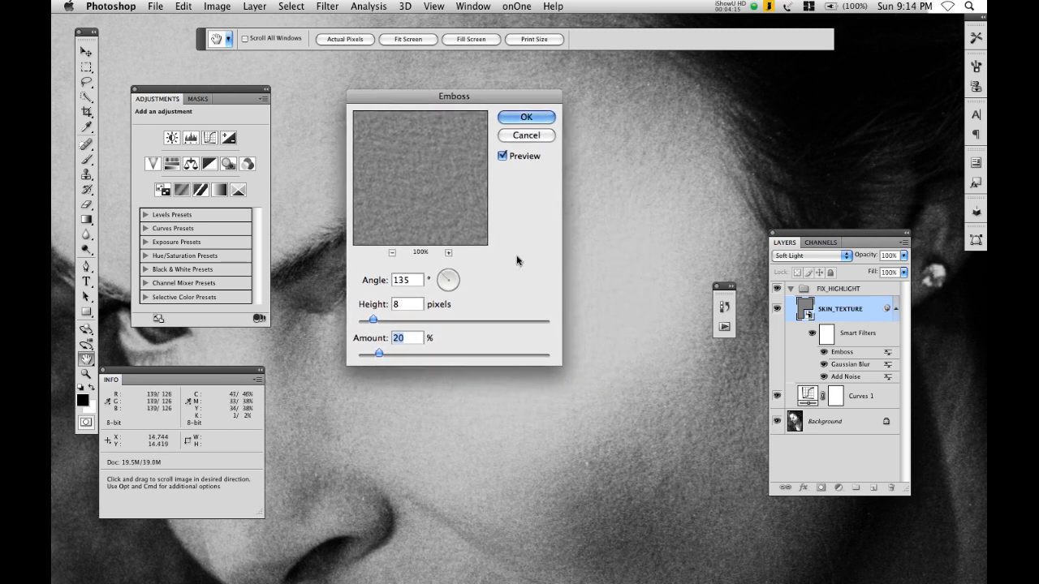
{"action": "left_click_drag", "start_coordinate": [455, 96], "coordinate": [383, 88]}
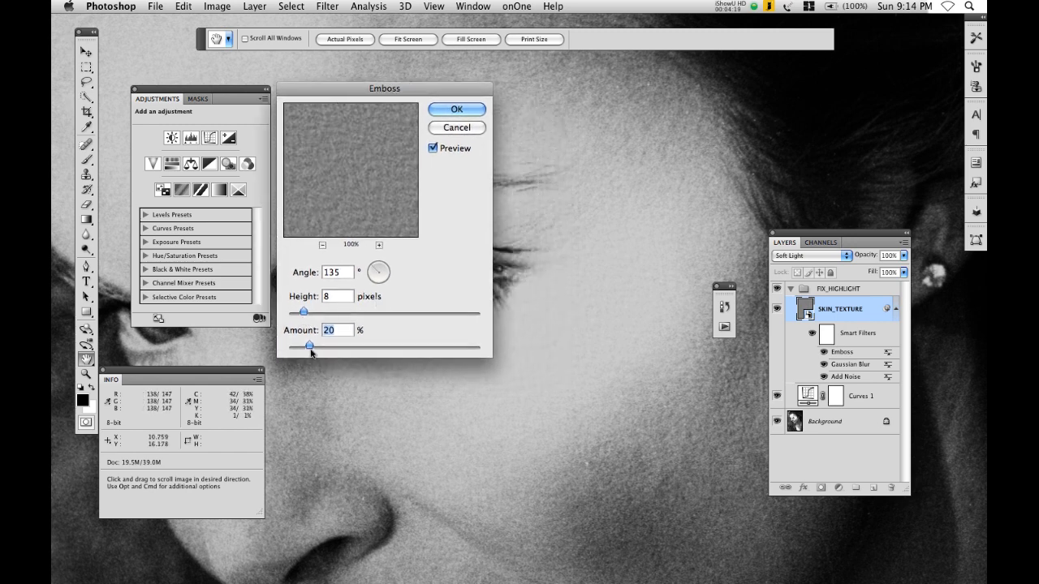
Settle the emboss at angle 135°, height 18 px and a moderate amount, and apply it
{"action": "left_click_drag", "start_coordinate": [306, 346], "coordinate": [319, 346]}
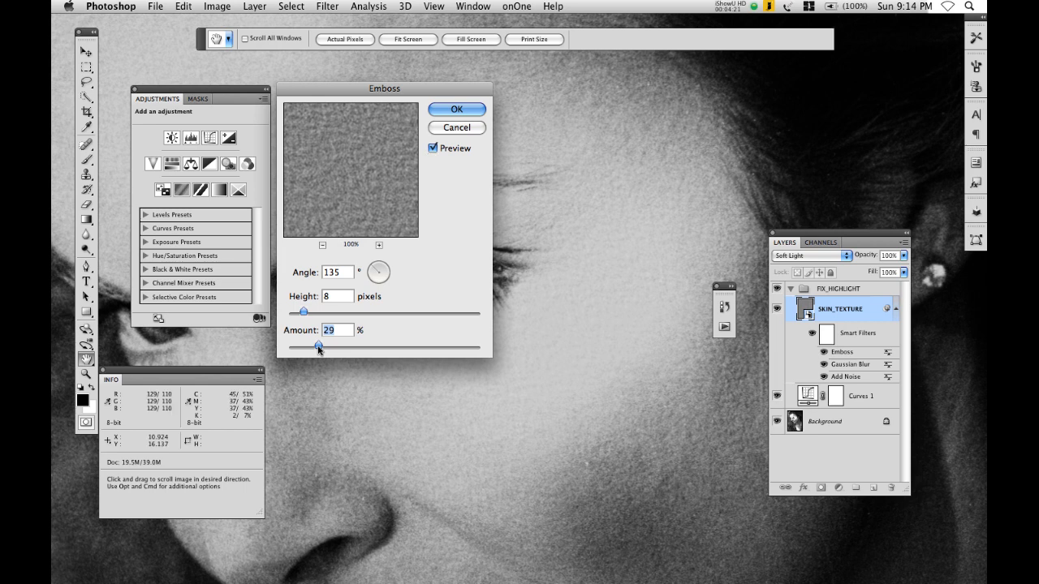
{"action": "left_click_drag", "start_coordinate": [314, 346], "coordinate": [318, 346]}
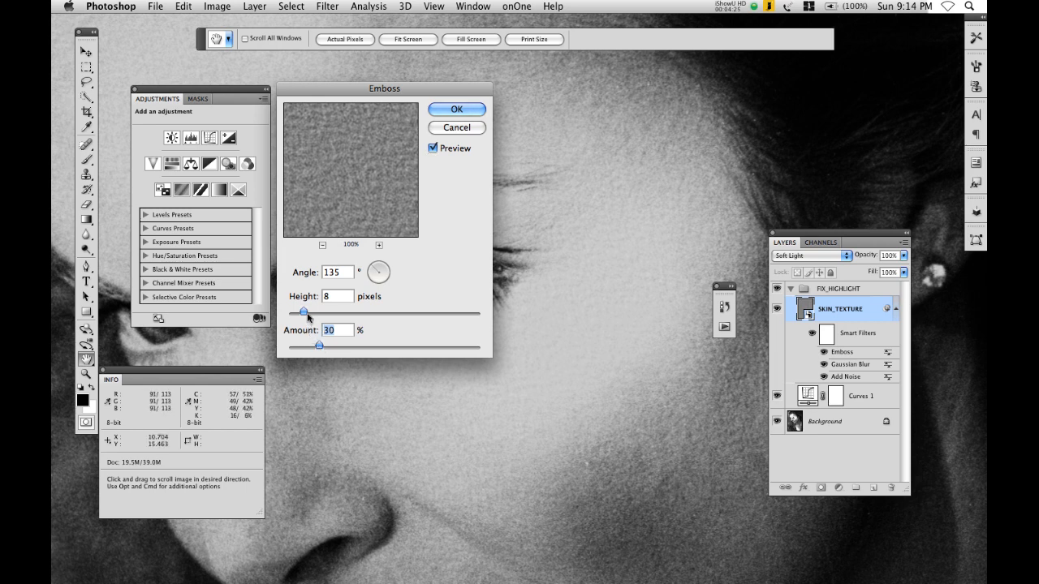
{"action": "left_click_drag", "start_coordinate": [305, 315], "coordinate": [318, 315]}
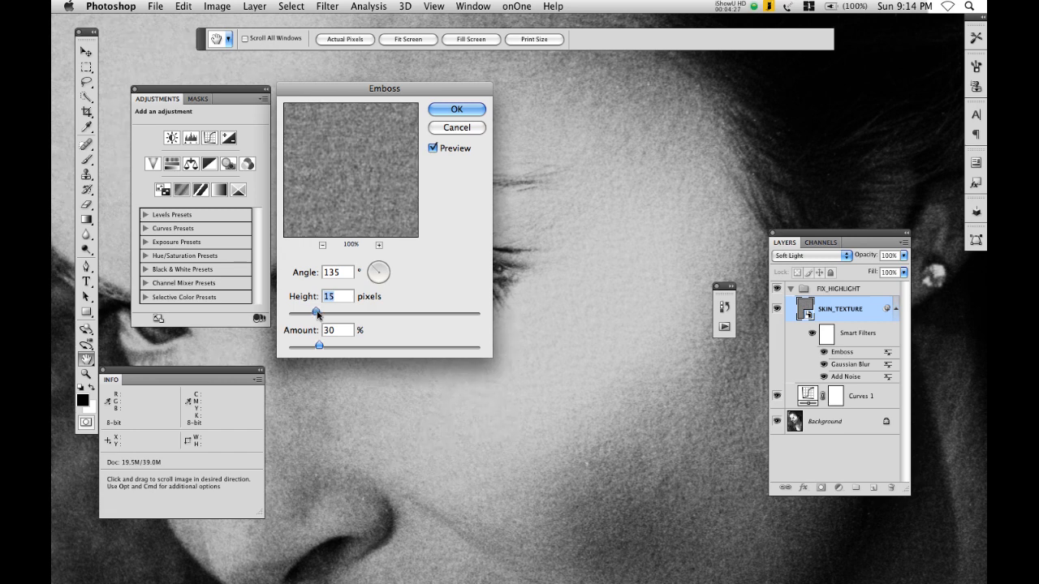
{"action": "left_click_drag", "start_coordinate": [315, 313], "coordinate": [320, 314]}
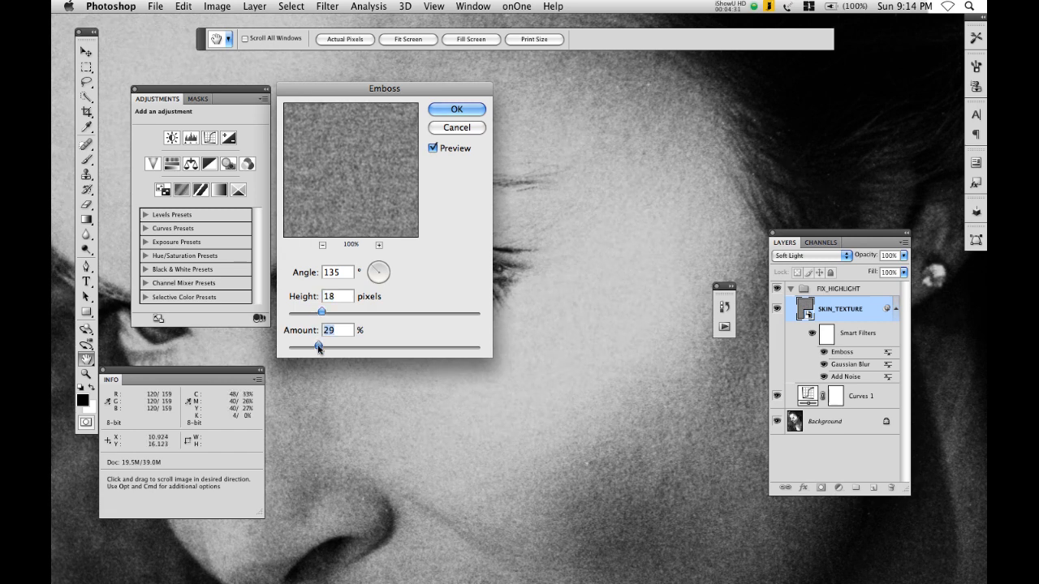
{"action": "left_click_drag", "start_coordinate": [320, 344], "coordinate": [311, 344]}
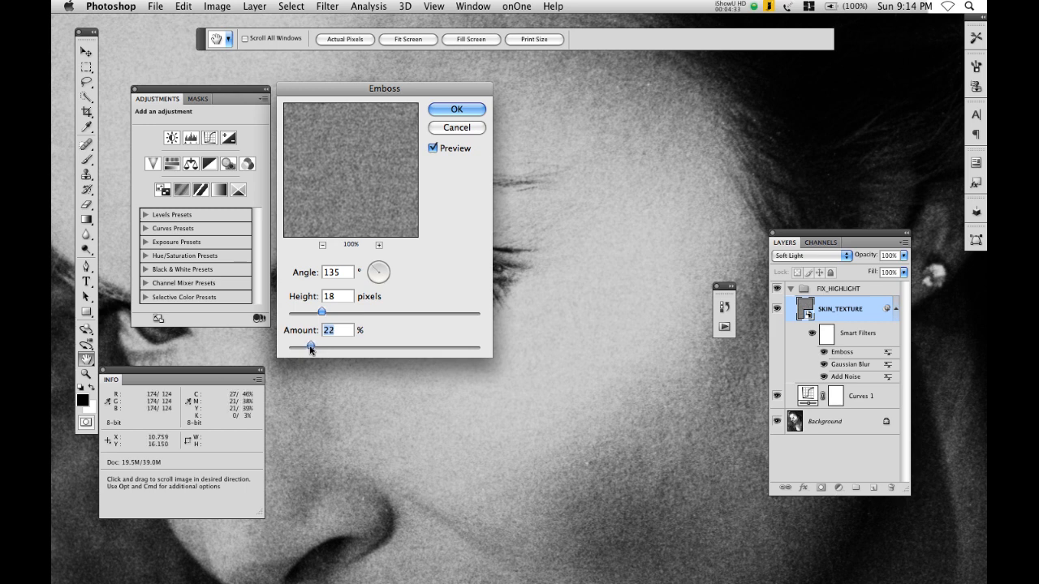
{"action": "left_click_drag", "start_coordinate": [315, 346], "coordinate": [307, 346]}
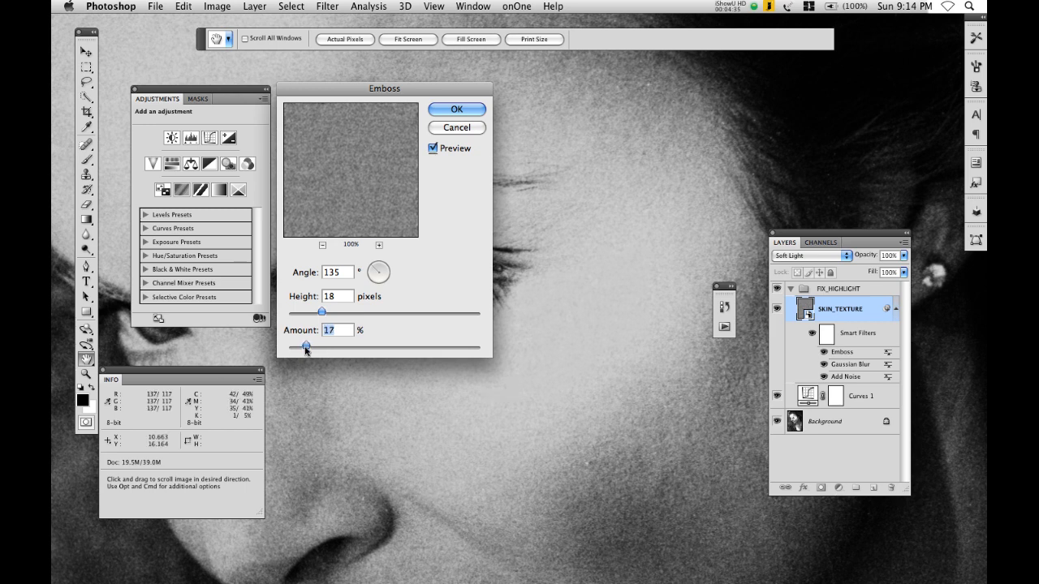
{"action": "left_click_drag", "start_coordinate": [306, 348], "coordinate": [304, 347]}
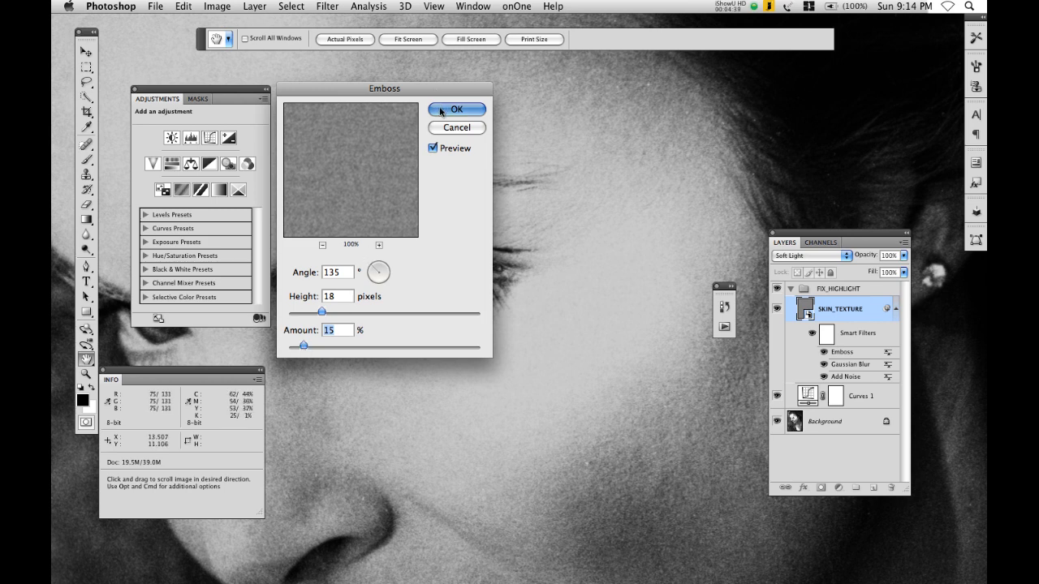
{"action": "left_click", "coordinate": [456, 109]}
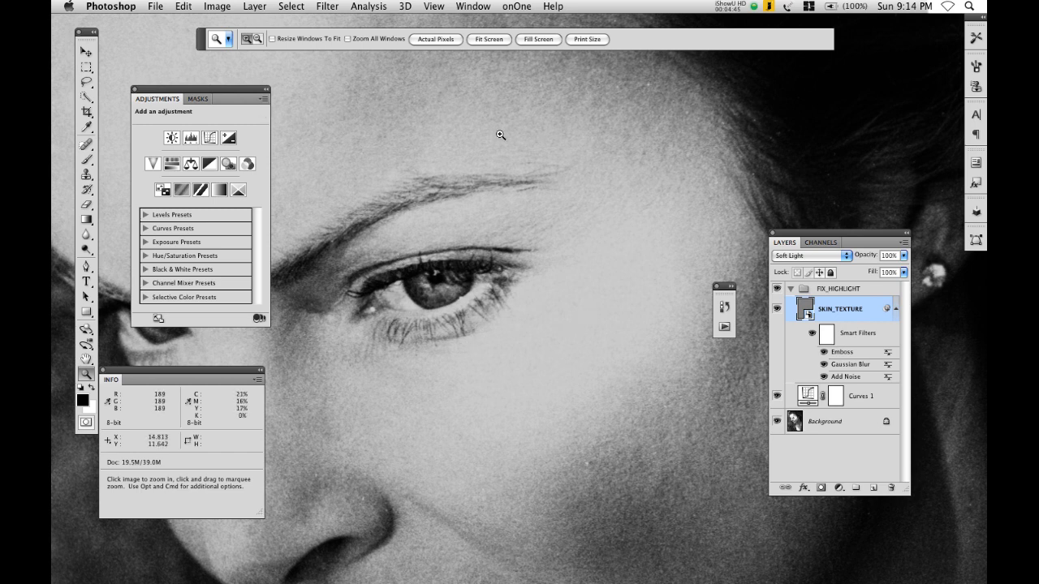
Hide FIX_HIGHLIGHT behind a black mask and paint white over the cheek highlight
{"action": "left_click", "coordinate": [841, 289]}
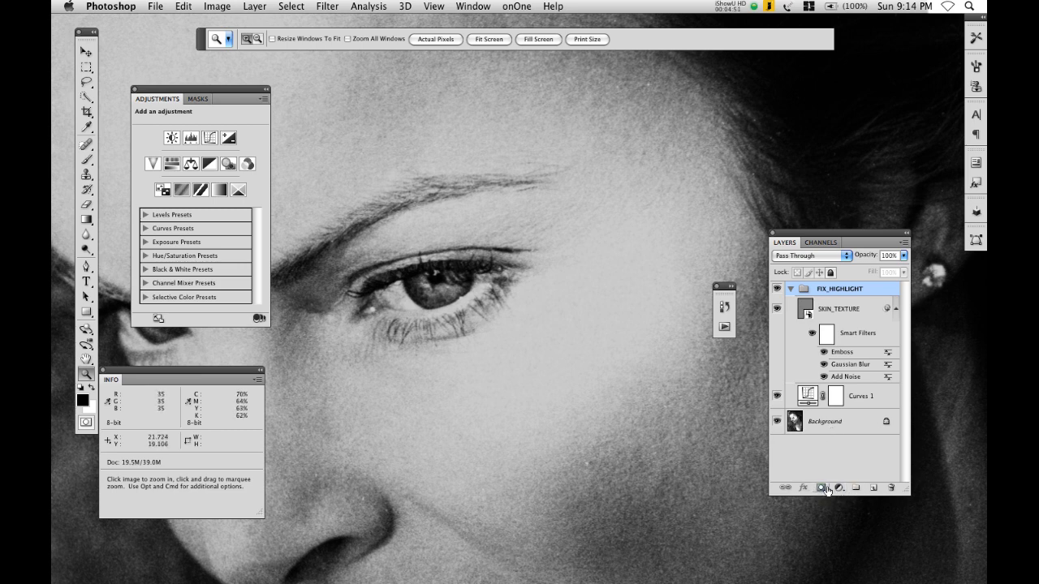
{"action": "left_click", "coordinate": [821, 487]}
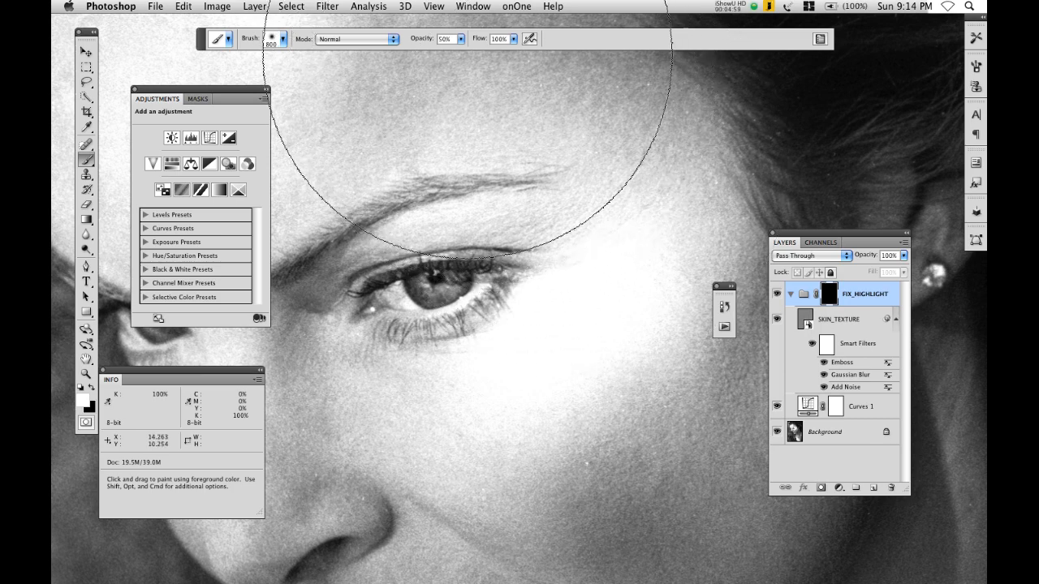
{"action": "mouse_move", "coordinate": [532, 312]}
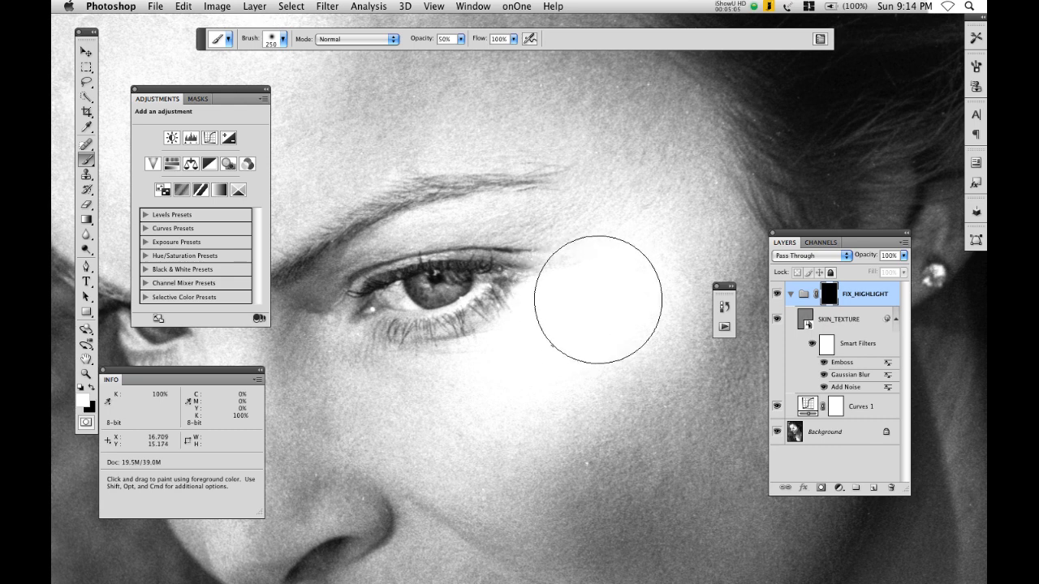
{"action": "left_click_drag", "start_coordinate": [597, 298], "coordinate": [571, 344]}
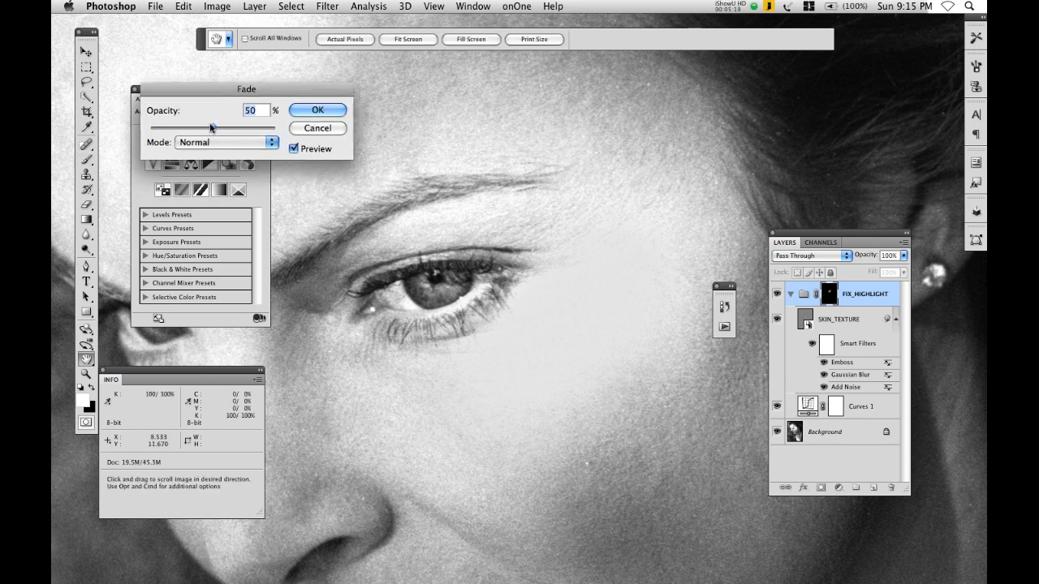
Fade the mask brush stroke, trying opacities between about 31% and 71% before confirming
{"action": "left_click_drag", "start_coordinate": [211, 128], "coordinate": [220, 128]}
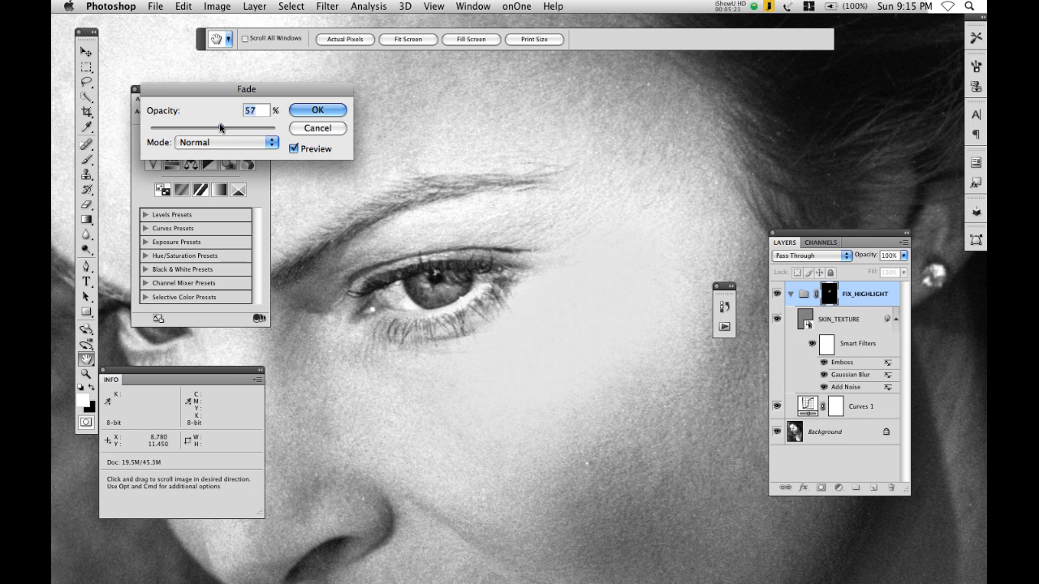
{"action": "left_click_drag", "start_coordinate": [221, 129], "coordinate": [237, 128]}
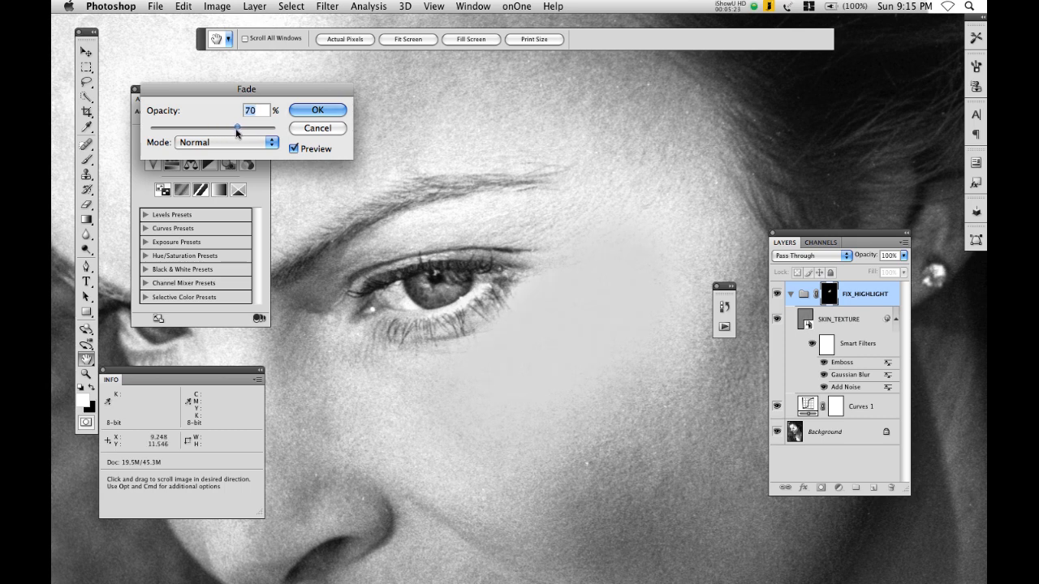
{"action": "left_click_drag", "start_coordinate": [237, 128], "coordinate": [224, 128]}
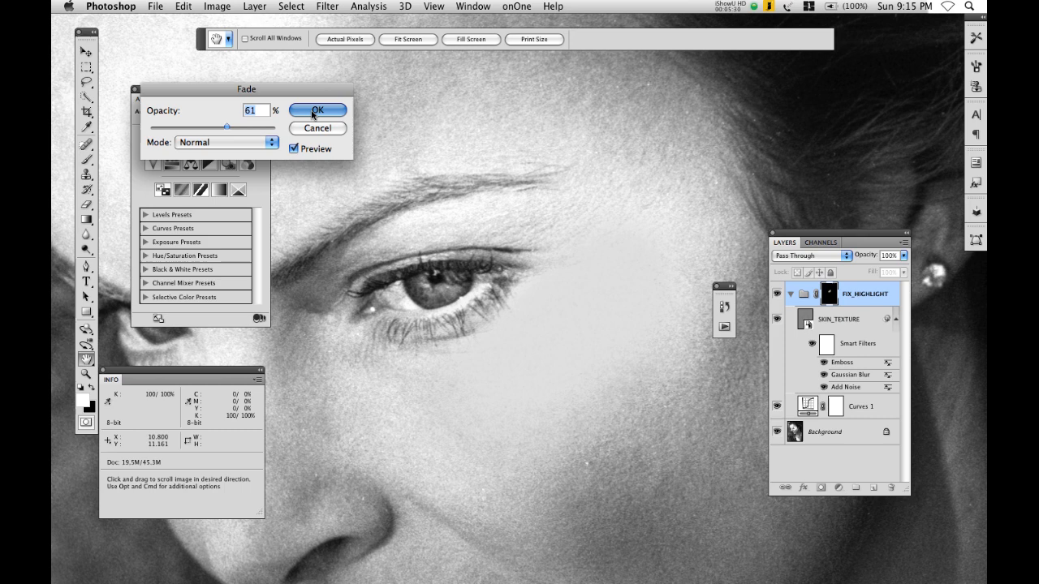
{"action": "left_click", "coordinate": [319, 110]}
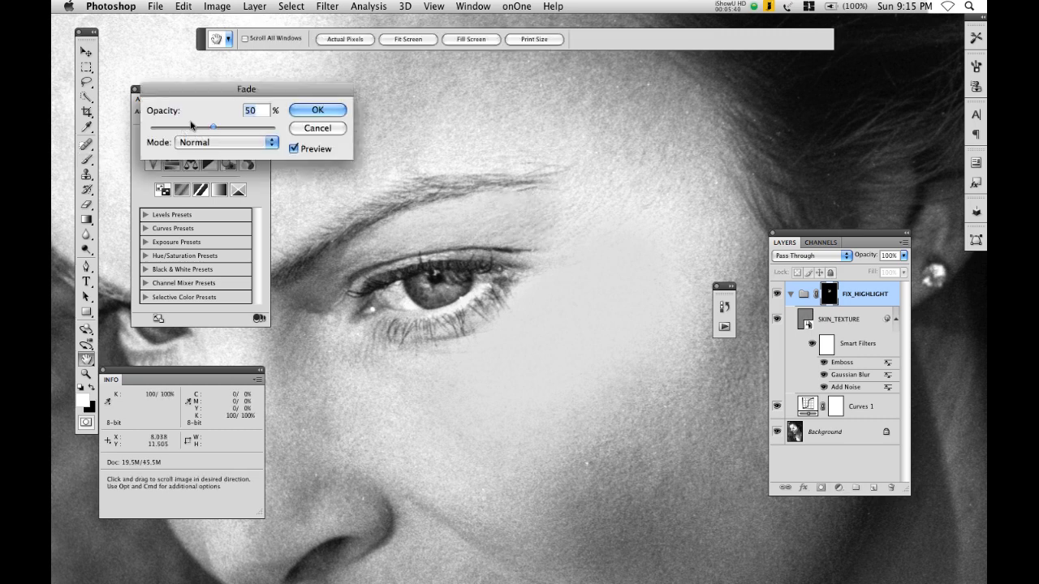
{"action": "left_click_drag", "start_coordinate": [213, 127], "coordinate": [202, 126]}
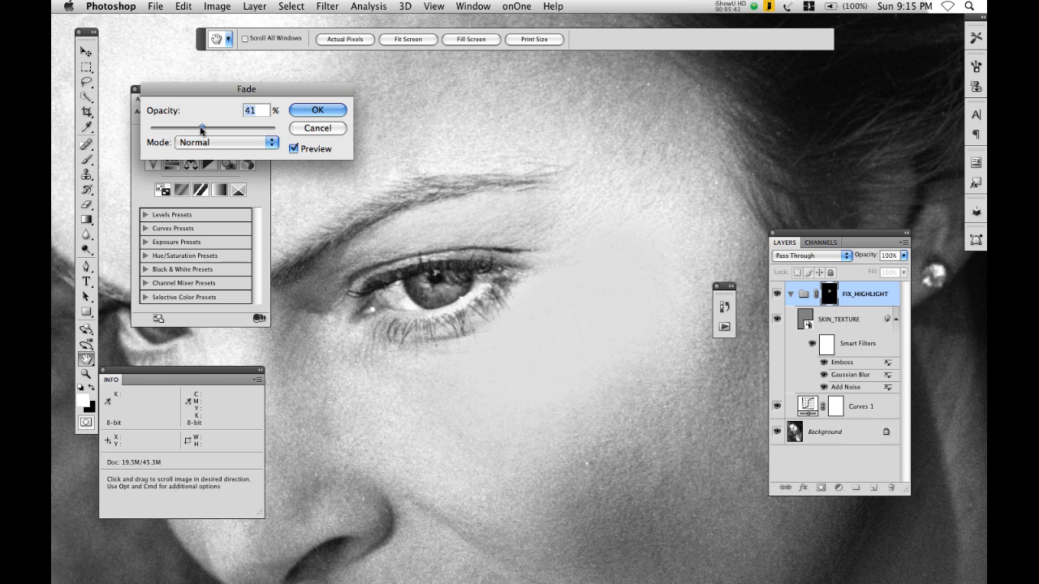
{"action": "left_click_drag", "start_coordinate": [202, 128], "coordinate": [234, 128]}
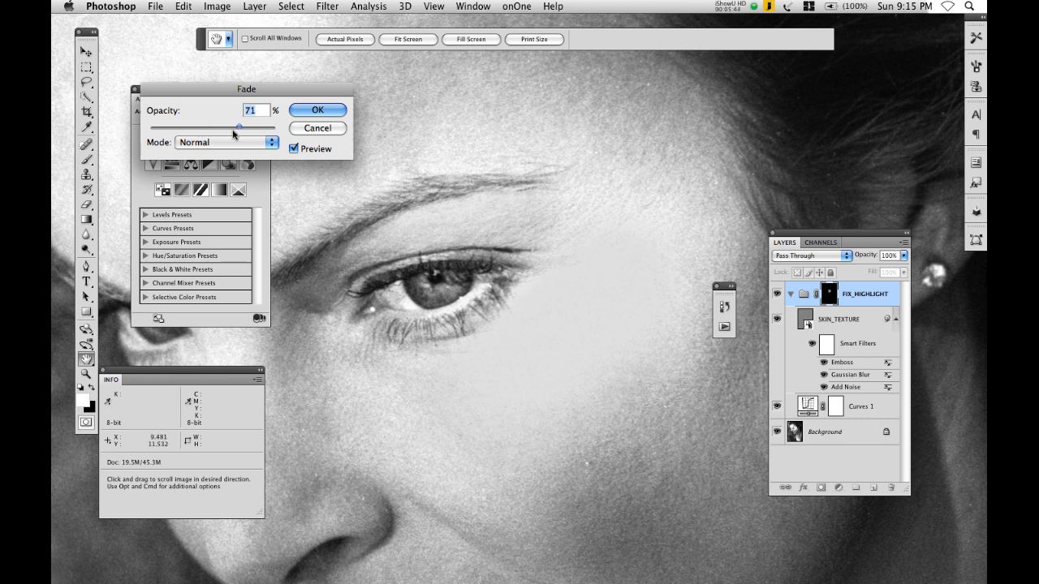
{"action": "left_click_drag", "start_coordinate": [234, 127], "coordinate": [189, 126]}
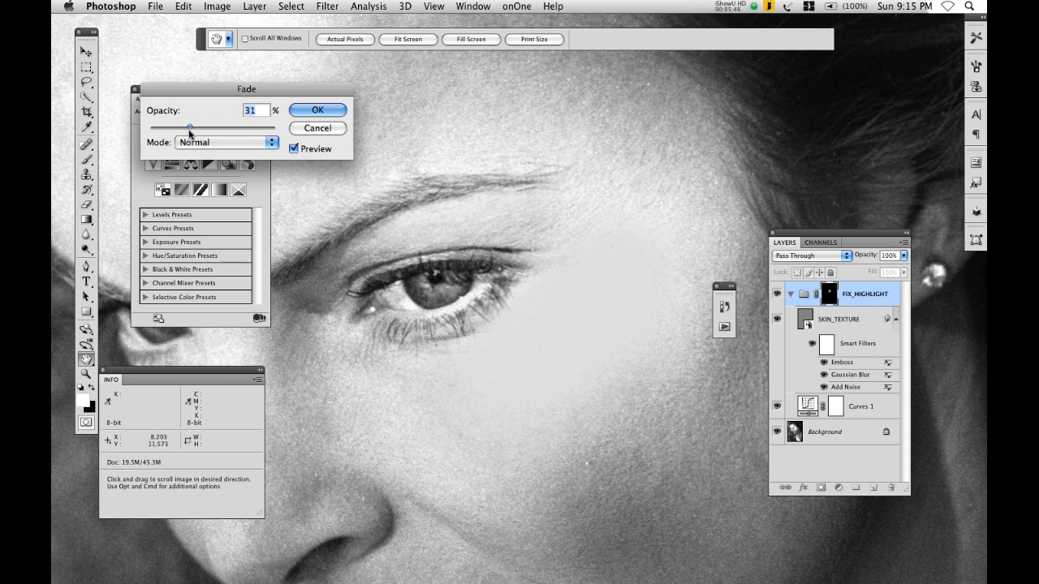
{"action": "left_click", "coordinate": [319, 110]}
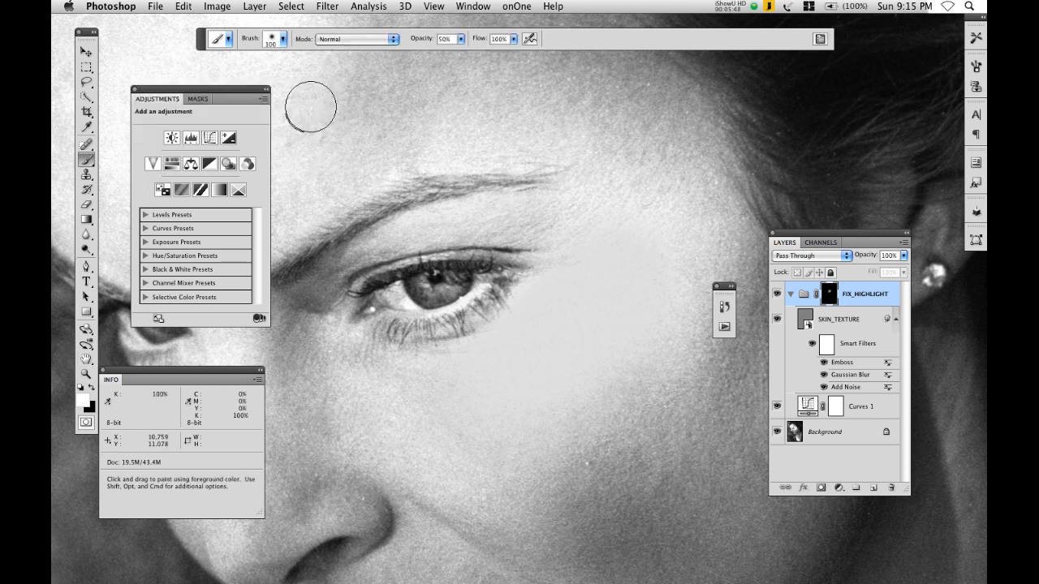